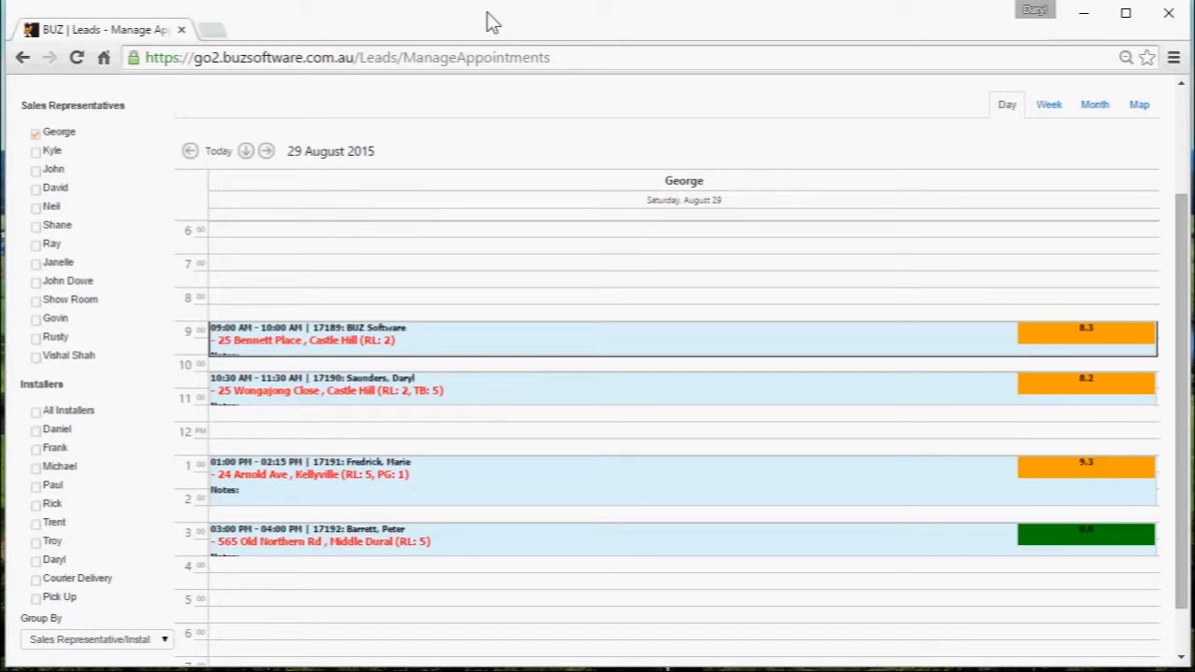
pyautogui.moveTo(523, 463)
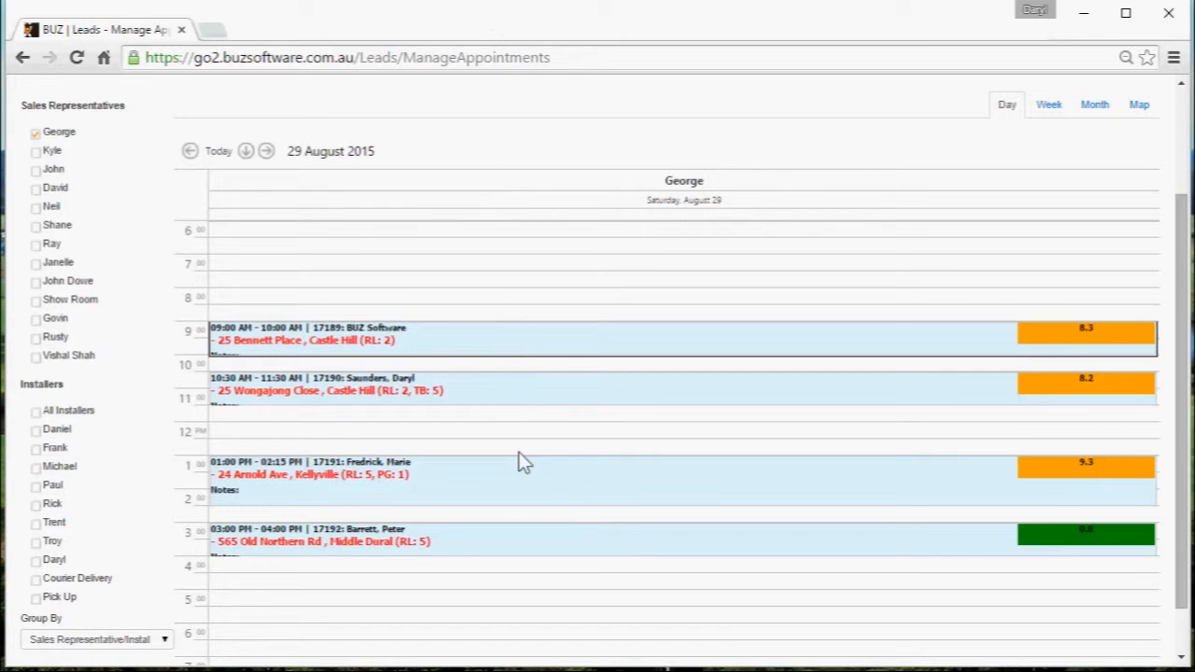
pyautogui.moveTo(531, 446)
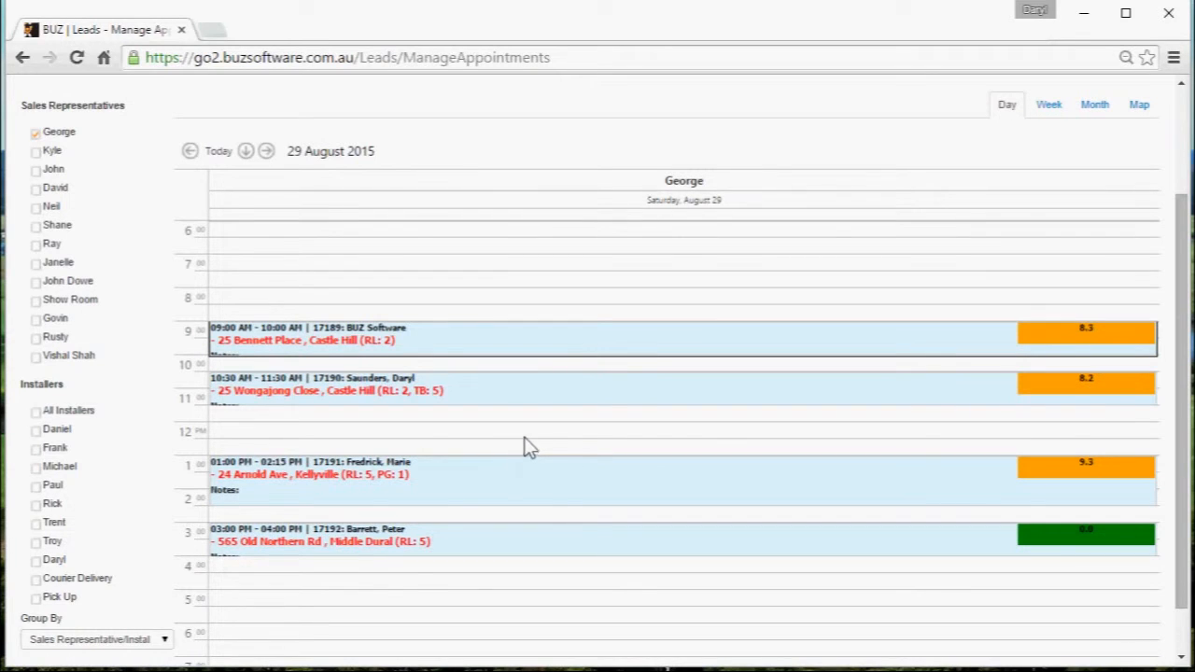
pyautogui.moveTo(504, 346)
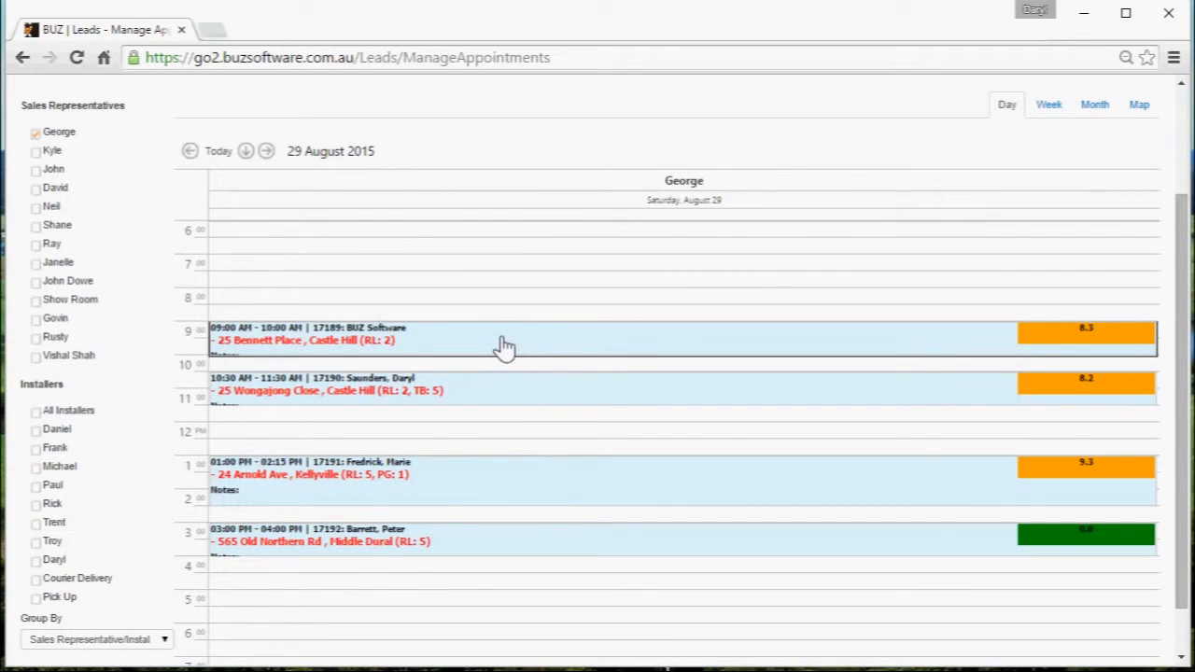
# Start a new quote from the 09:00 AM lead 17189 BUZ Software appointment.
pyautogui.rightClick(504, 340)
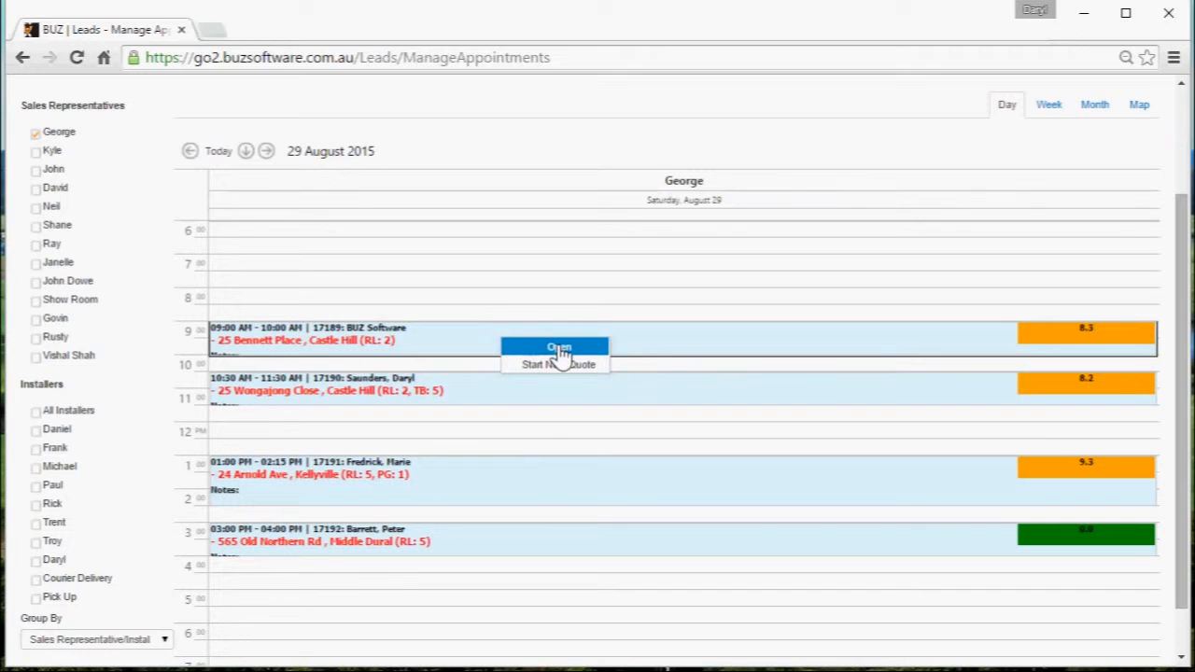
pyautogui.moveTo(558, 365)
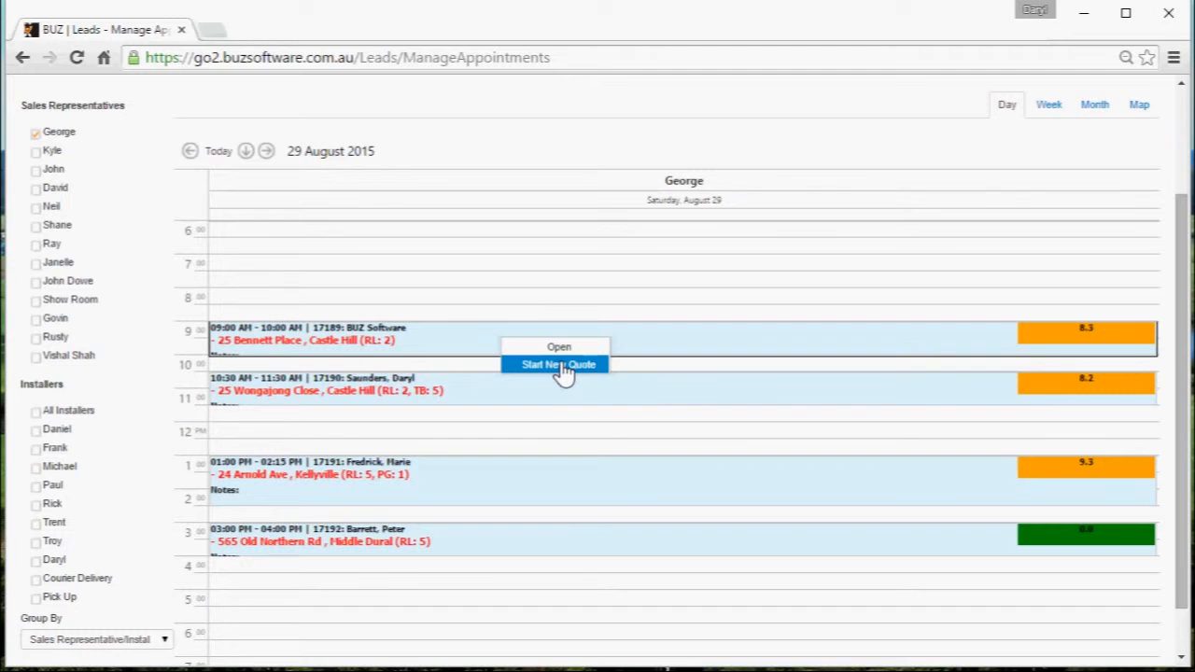
pyautogui.click(557, 364)
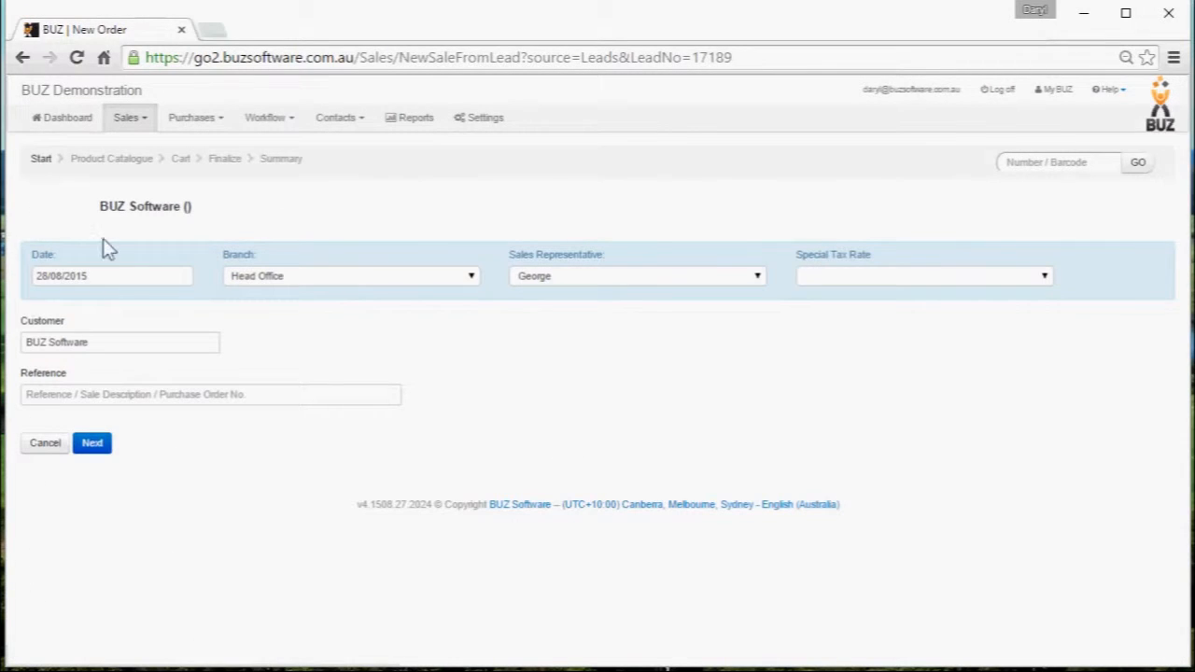
pyautogui.moveTo(156, 412)
pyautogui.write('te')
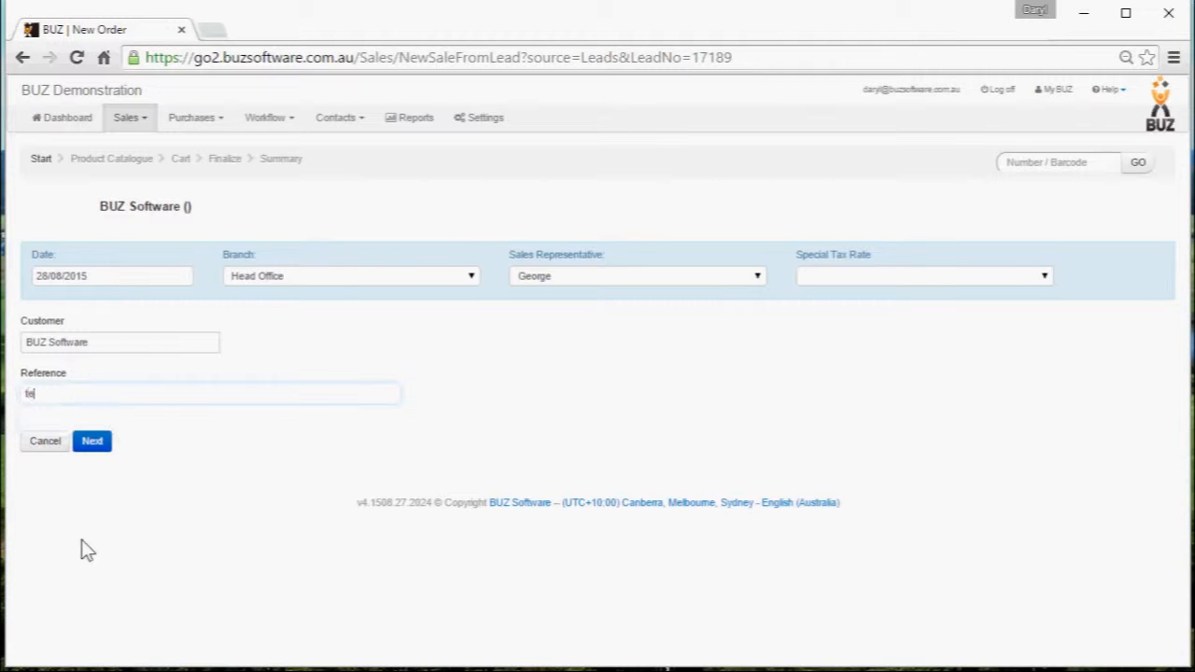
# Enter reference 'test' for the sale and continue to the product catalogue.
pyautogui.write('st')
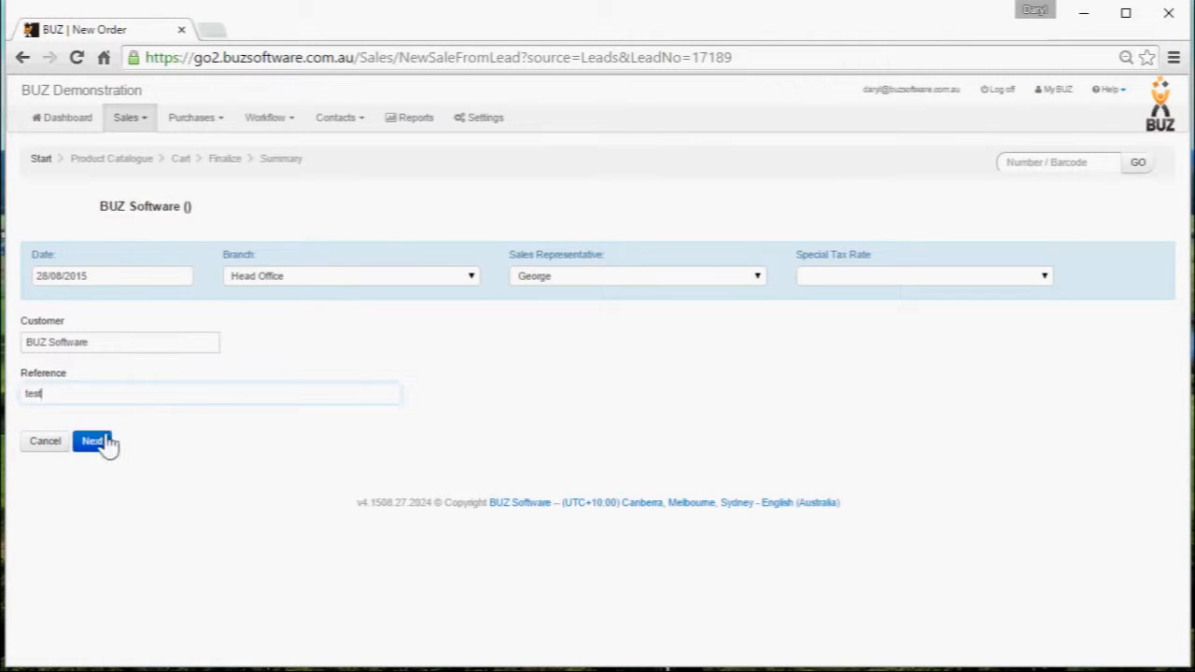
pyautogui.click(94, 441)
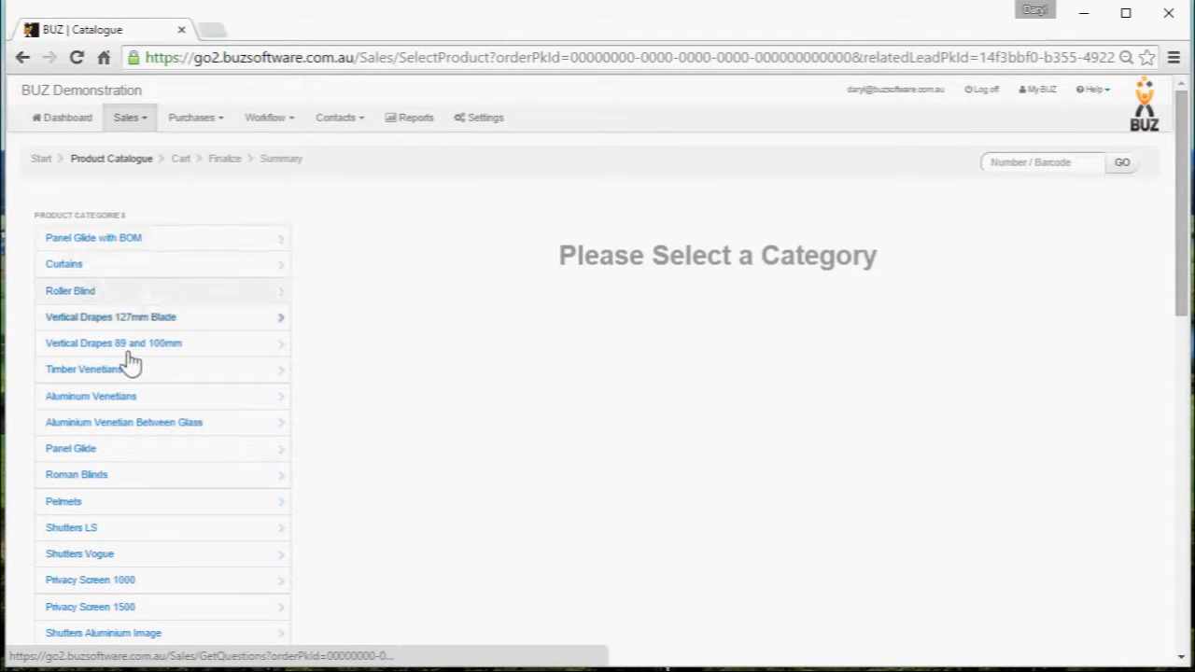
# Choose the Pelmets product category to load its order questions.
pyautogui.click(64, 501)
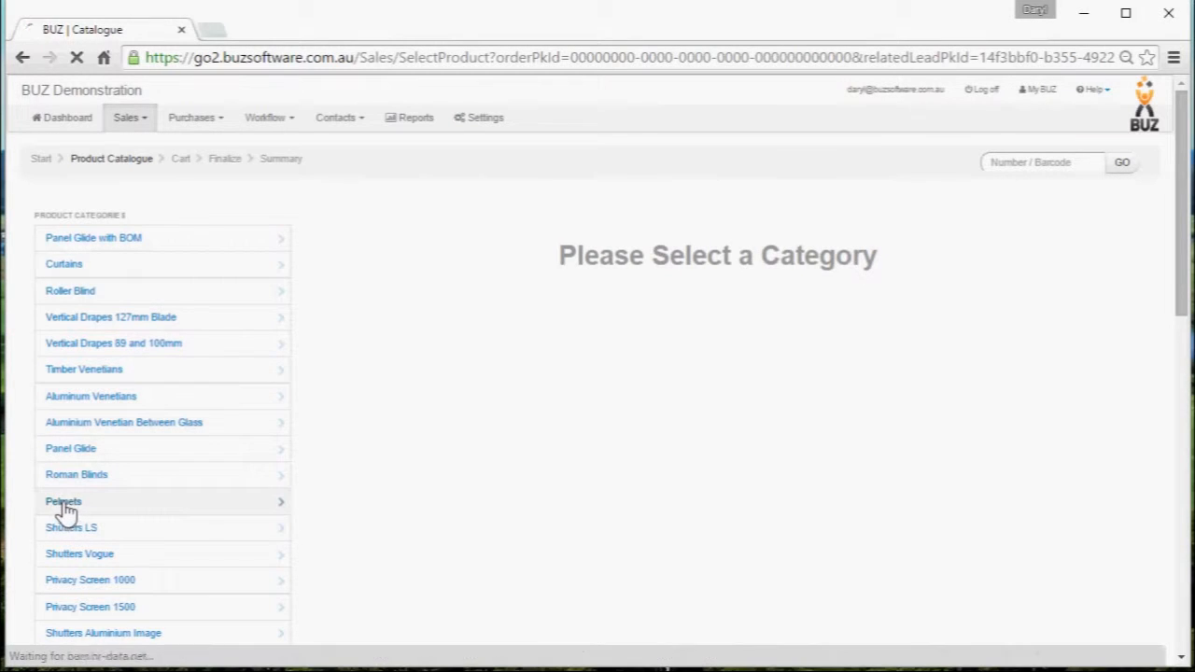
pyautogui.click(64, 500)
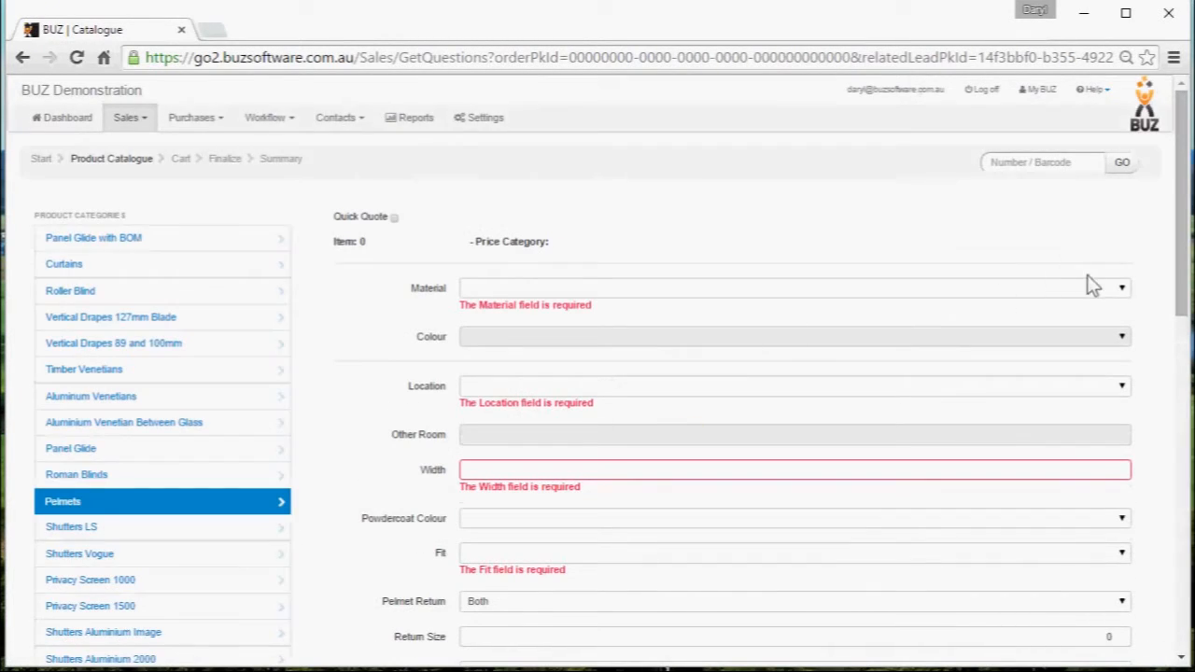
# Configure 120mm Aluminum Pelmet, White, Dining, width 2000, no powdercoat, Face fit, return size 150.
pyautogui.click(1120, 287)
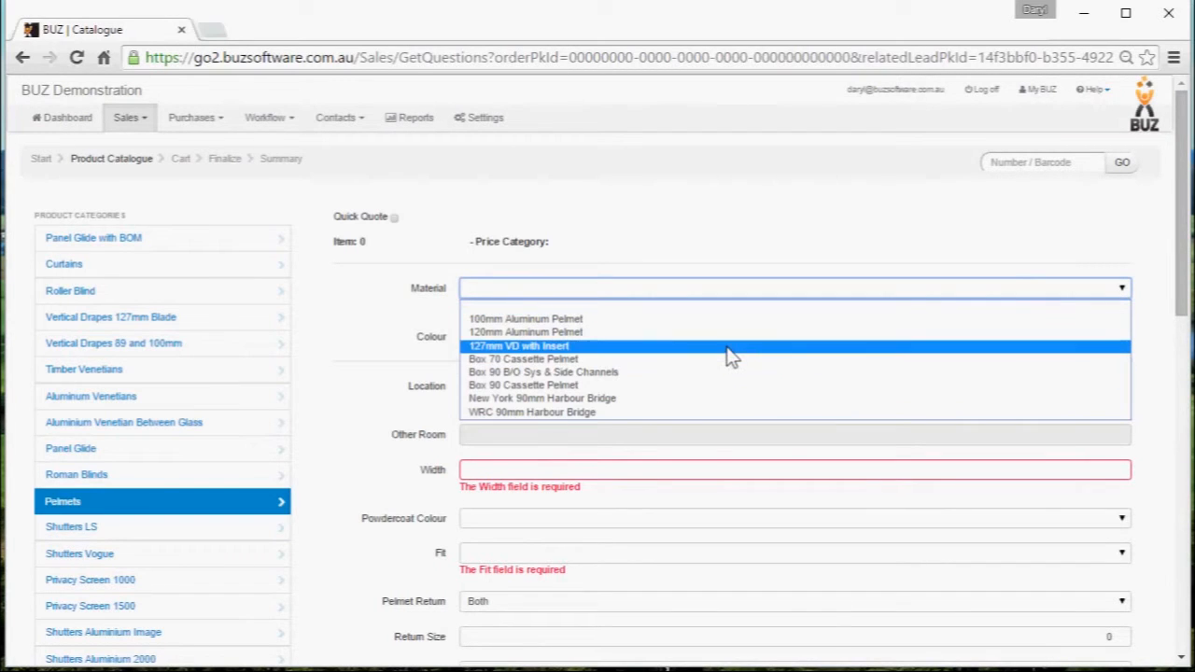
pyautogui.moveTo(729, 333)
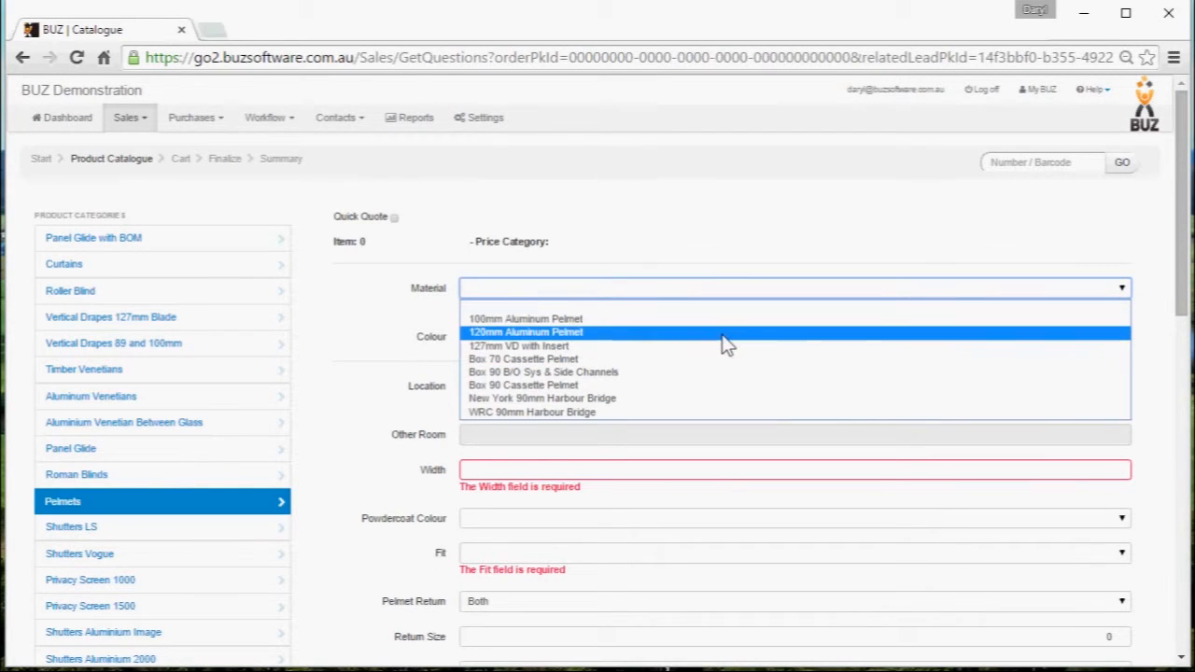
pyautogui.click(527, 333)
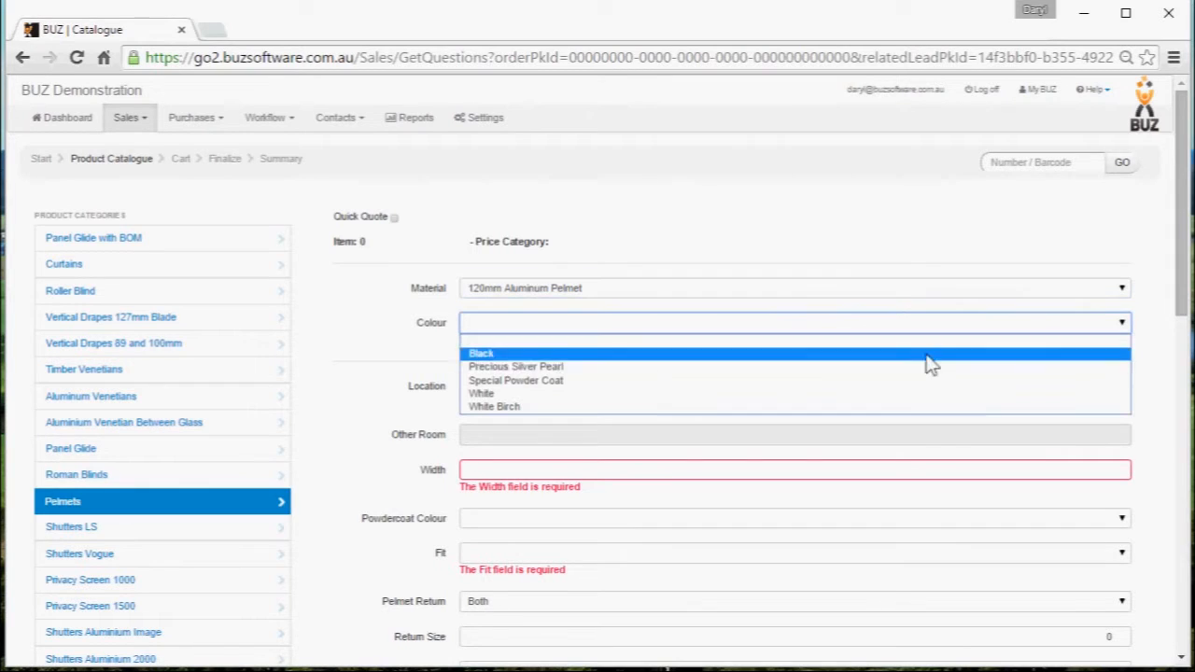
pyautogui.click(482, 392)
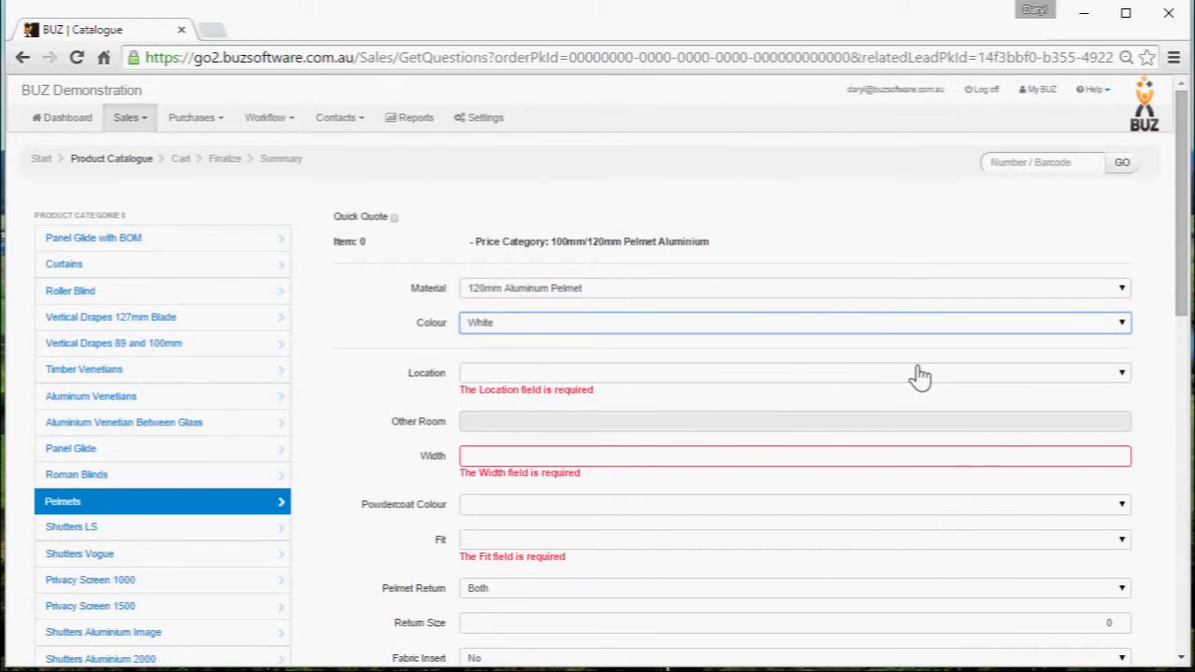
pyautogui.click(794, 373)
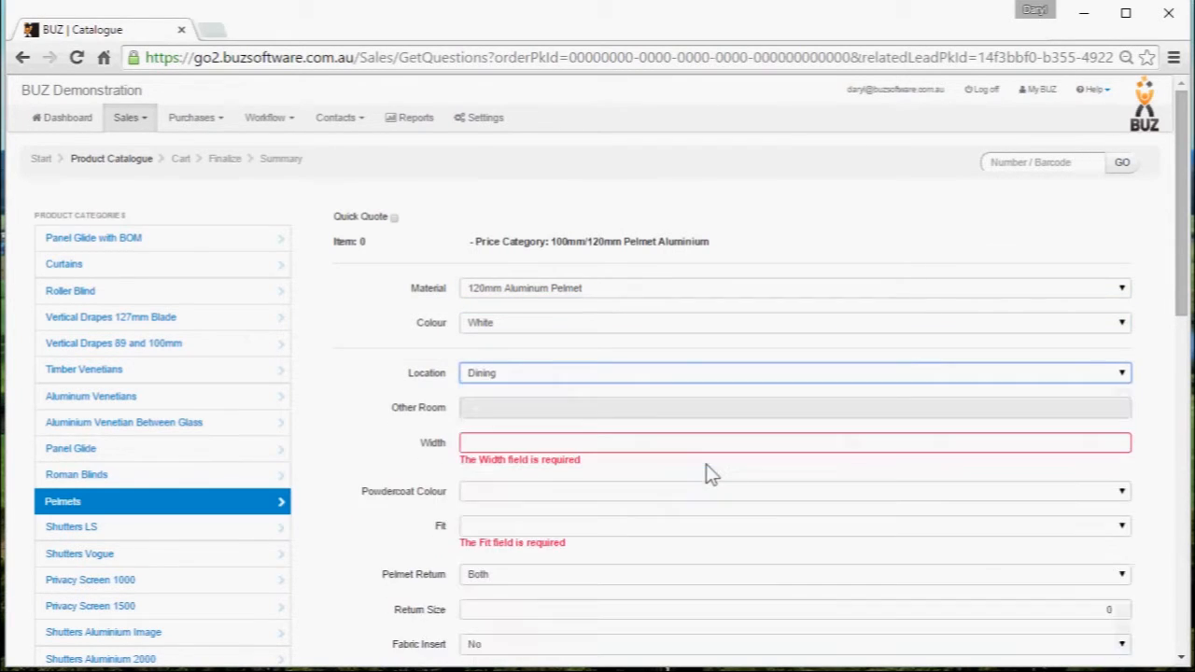
pyautogui.click(794, 443)
pyautogui.write('200')
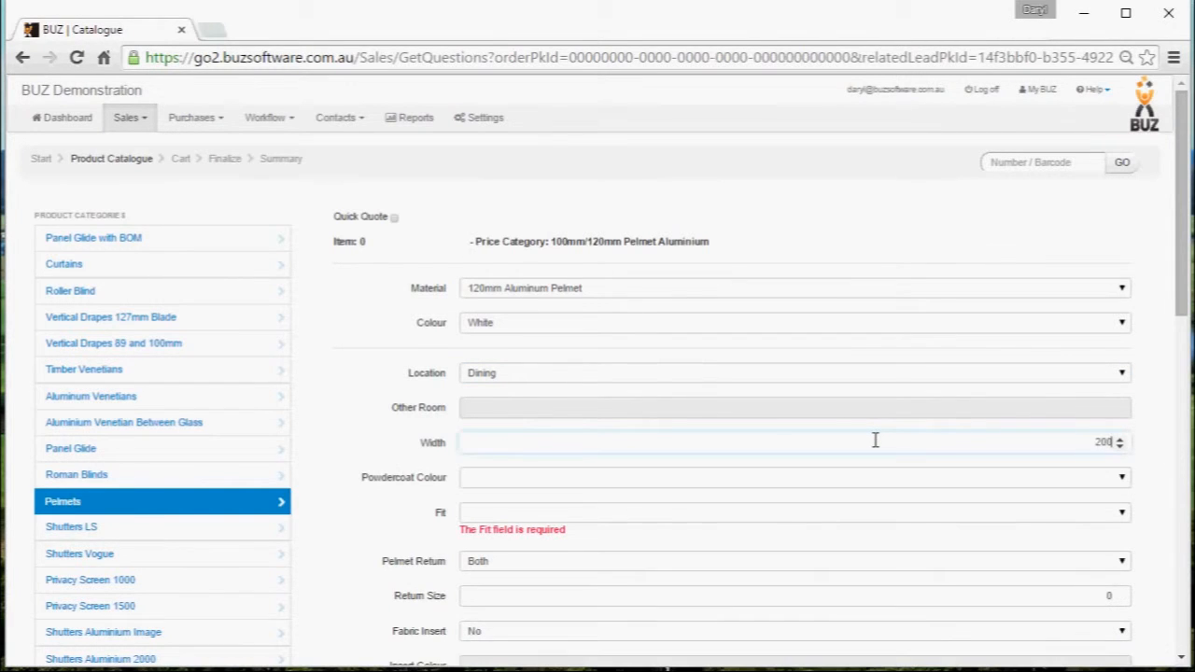
pyautogui.click(1120, 478)
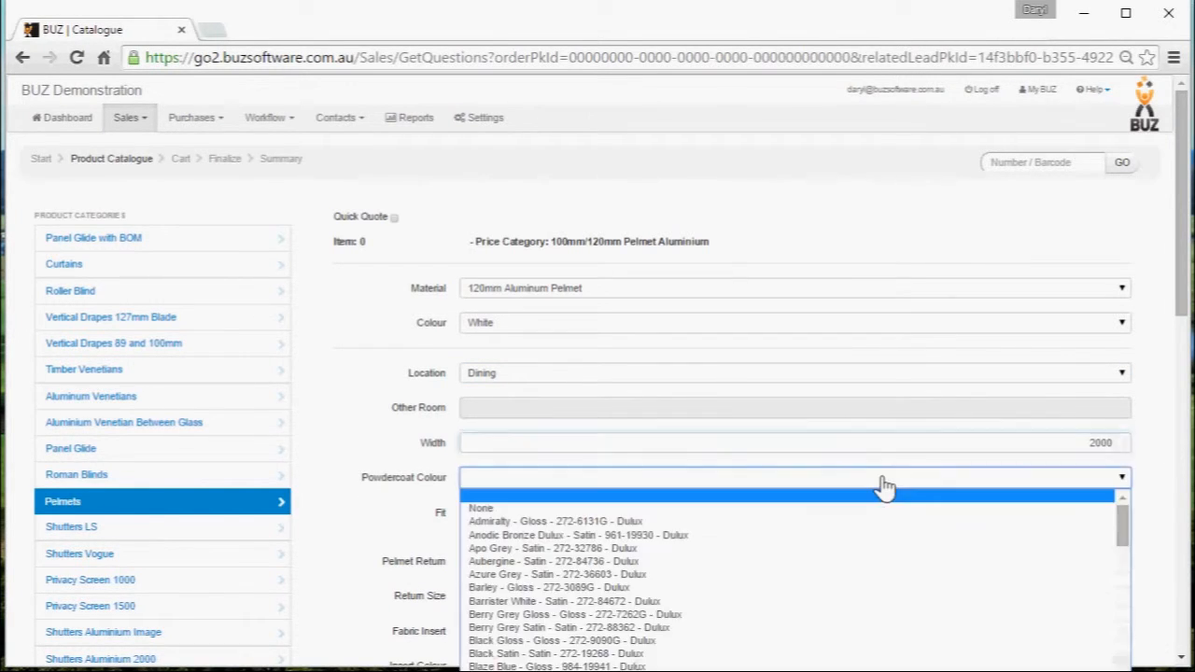
pyautogui.click(480, 508)
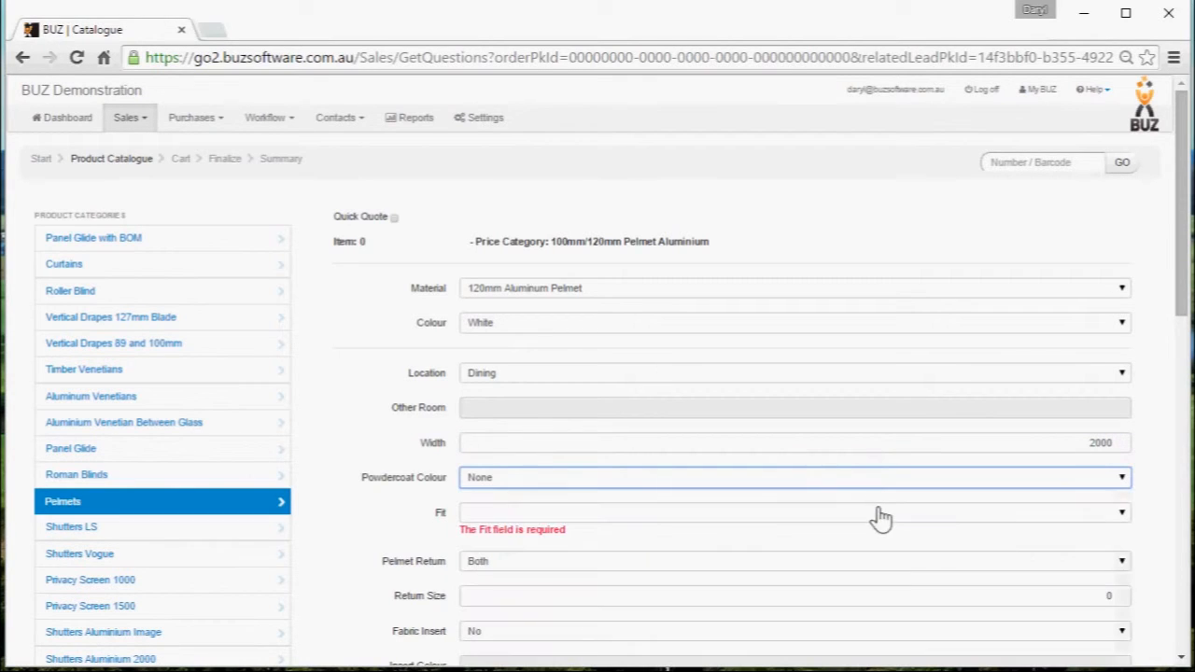
pyautogui.moveTo(658, 523)
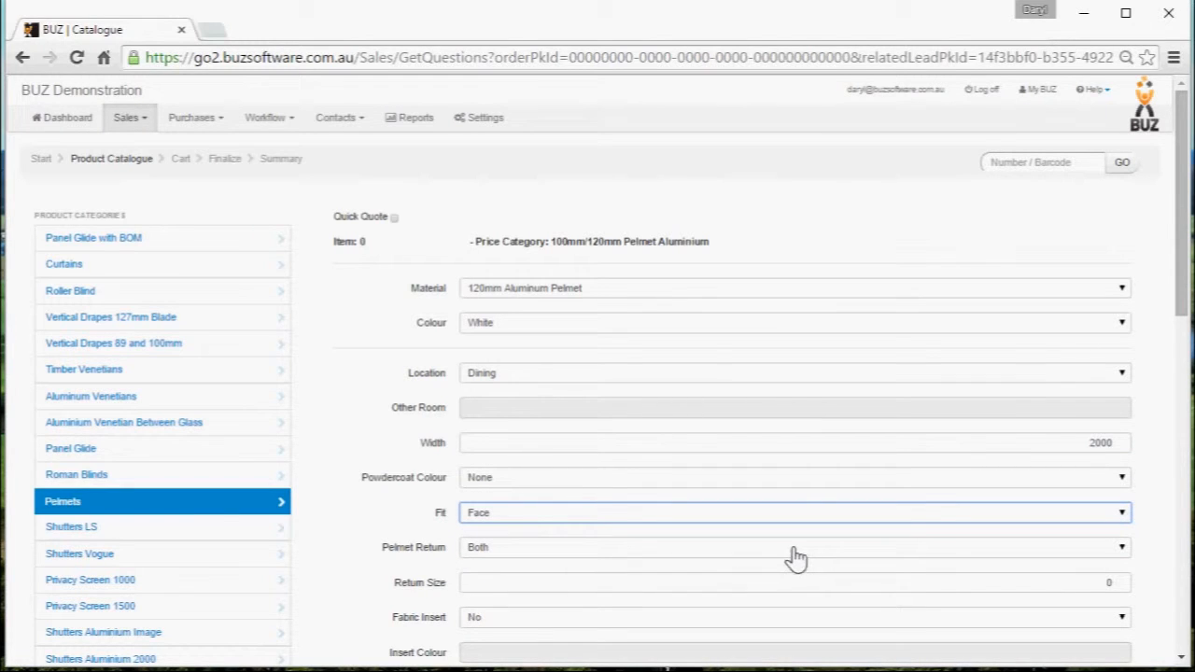
pyautogui.click(787, 583)
pyautogui.write('150')
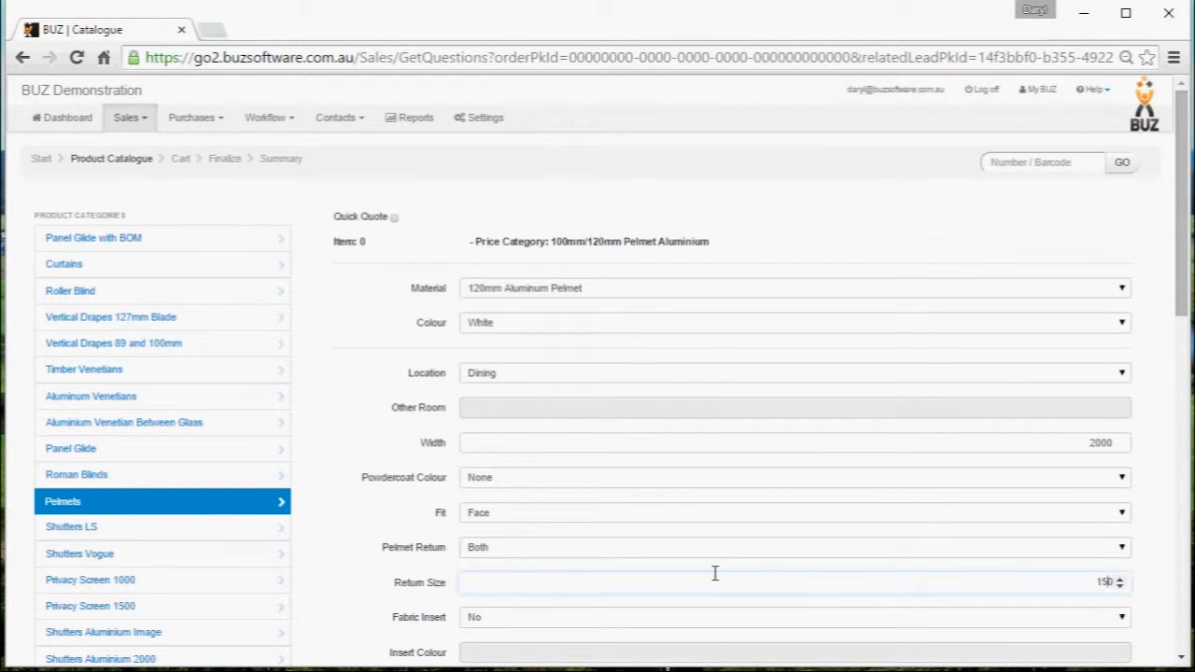
# Set fixing Aluminium and mounting height 5-7 metres (2 Man), then add the pelmet to the cart.
pyautogui.scroll(-3)
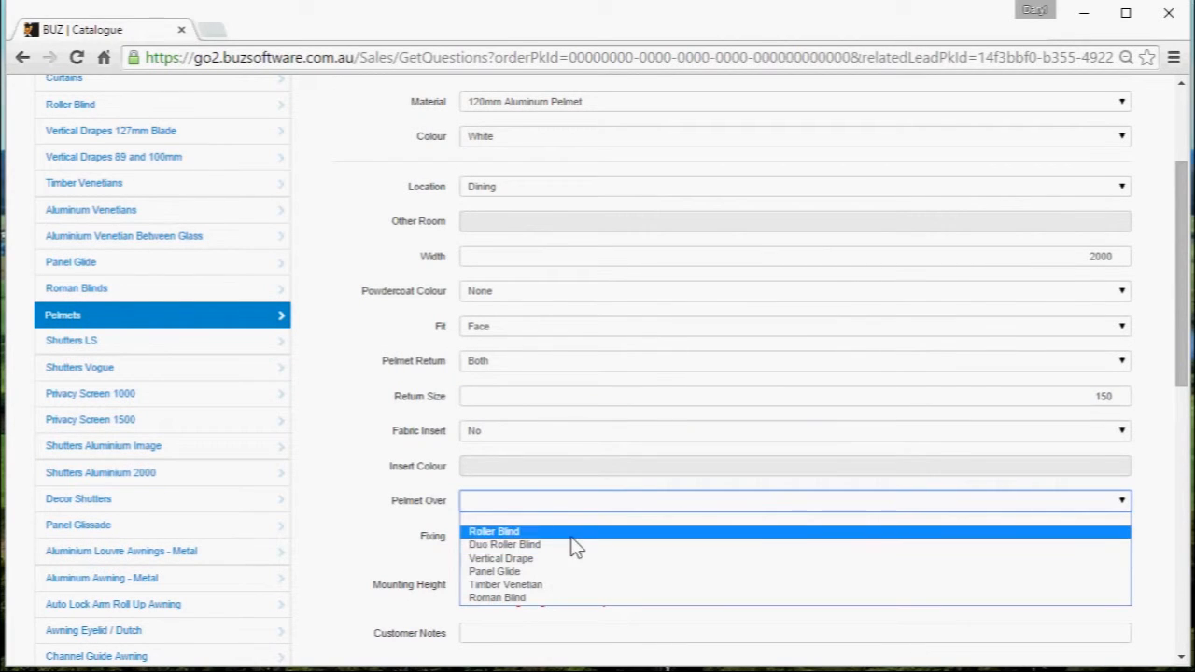
pyautogui.click(493, 530)
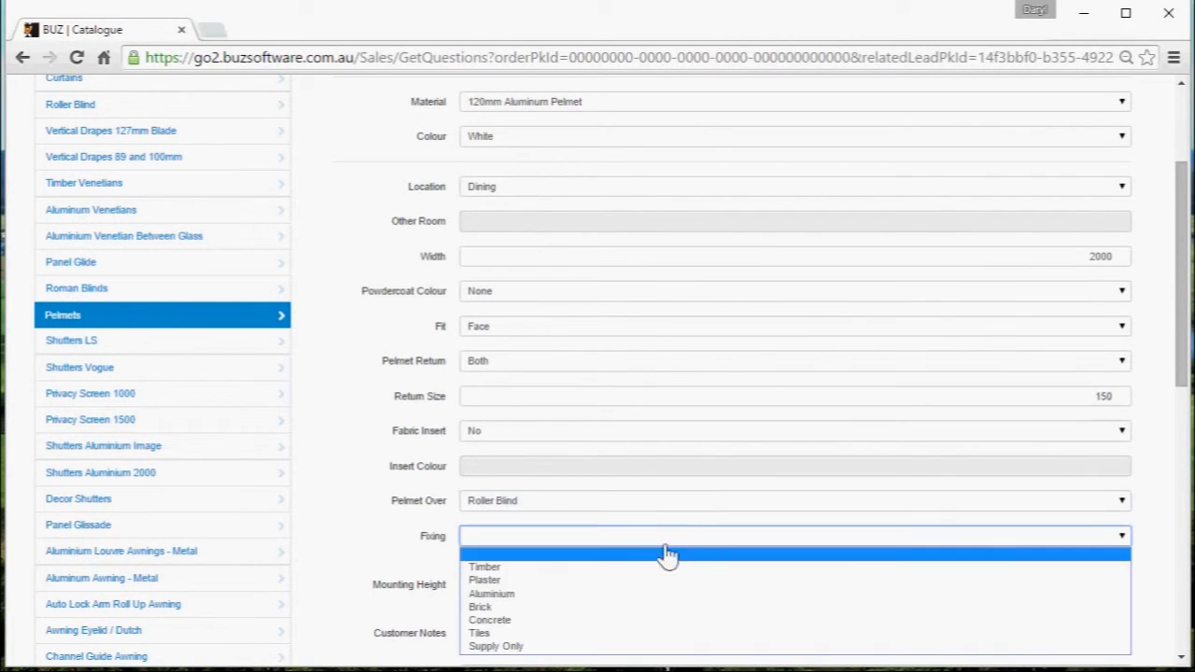
pyautogui.click(491, 593)
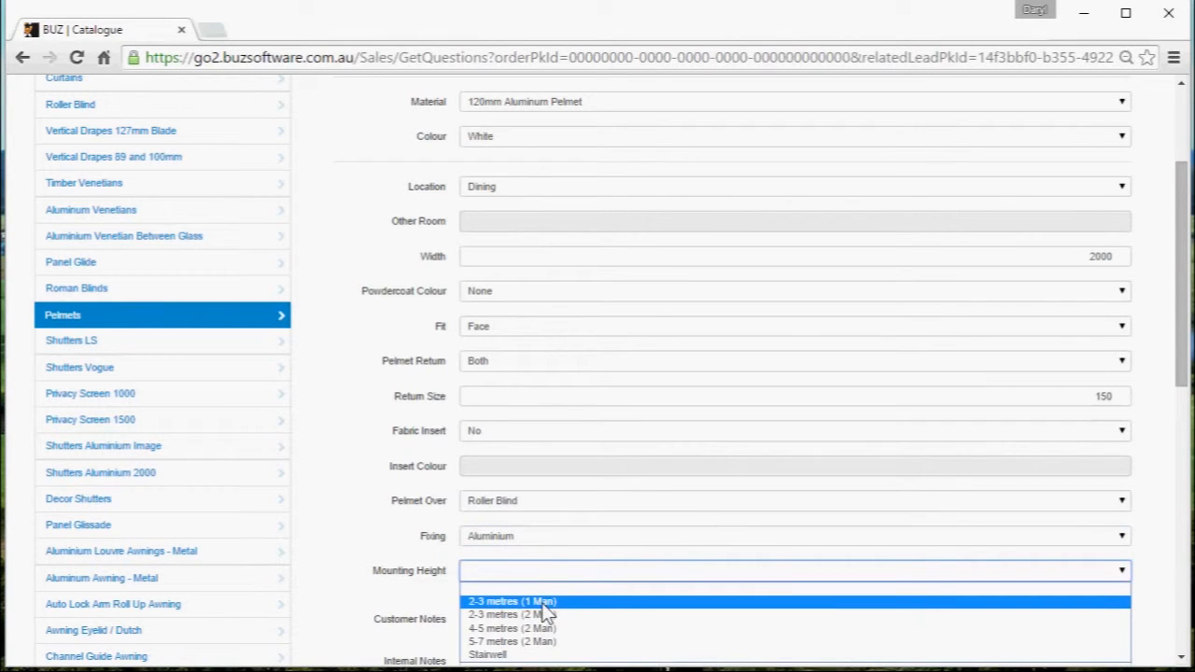
pyautogui.click(512, 642)
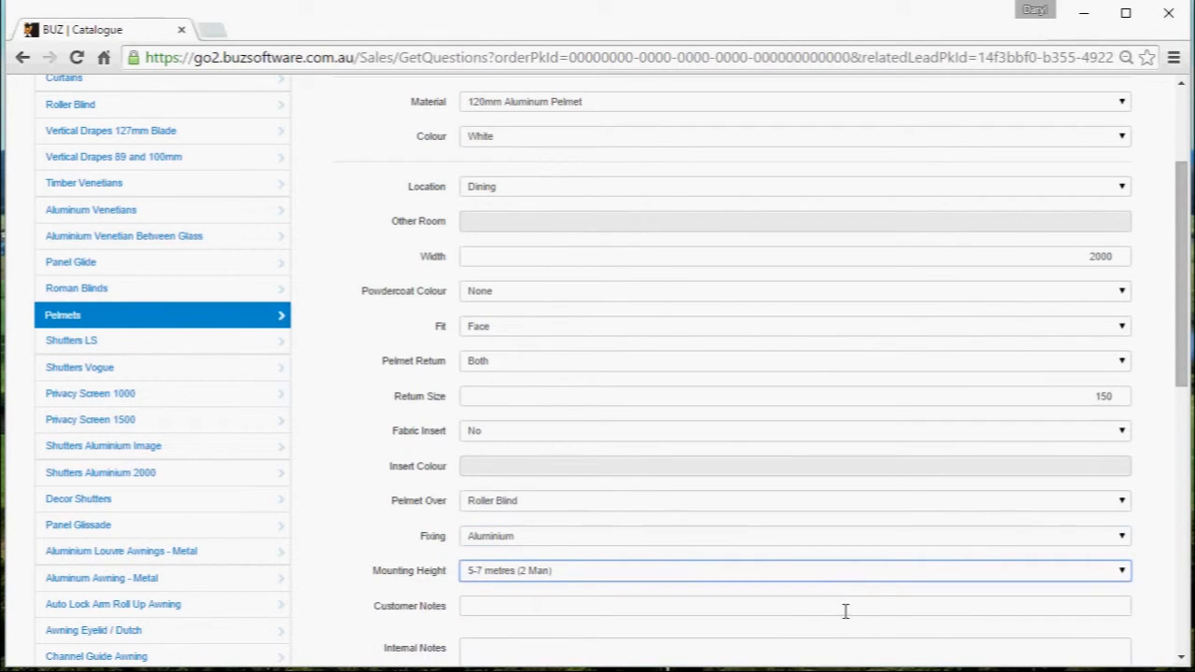
pyautogui.scroll(-3)
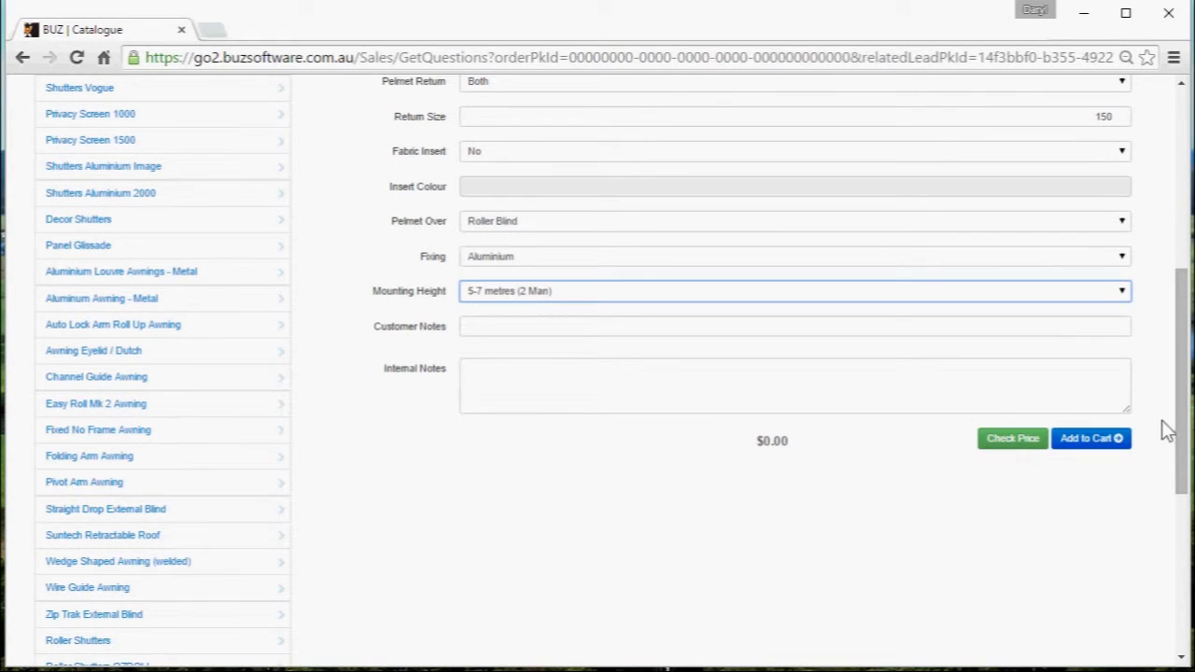
pyautogui.click(1090, 439)
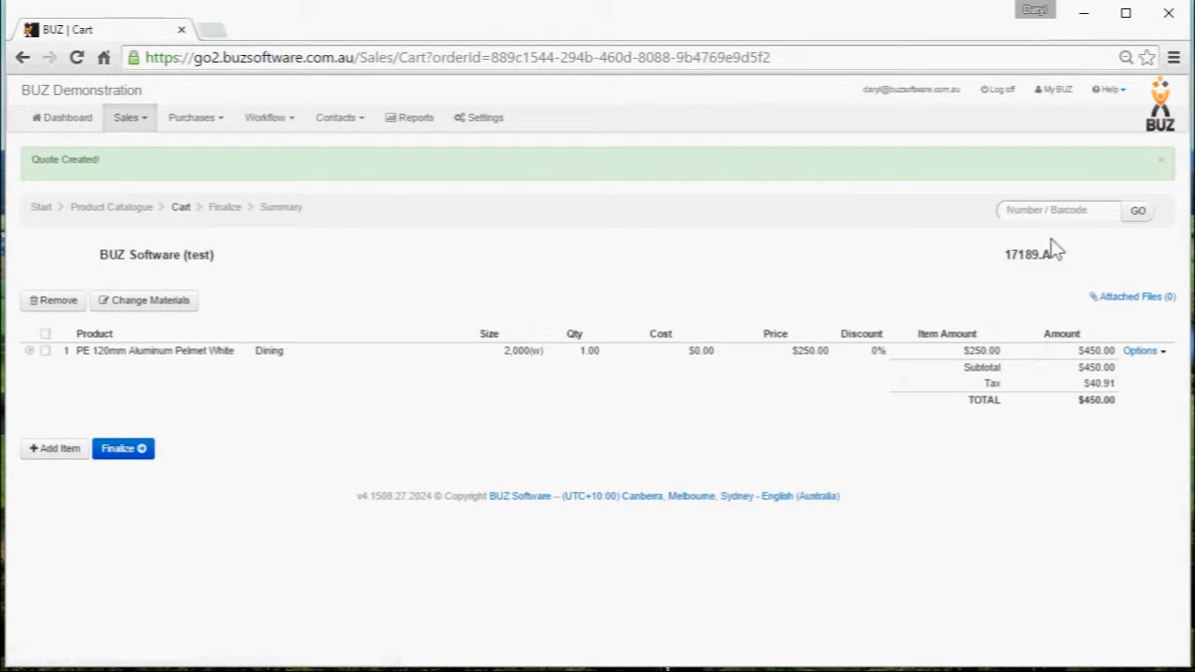
pyautogui.moveTo(986, 276)
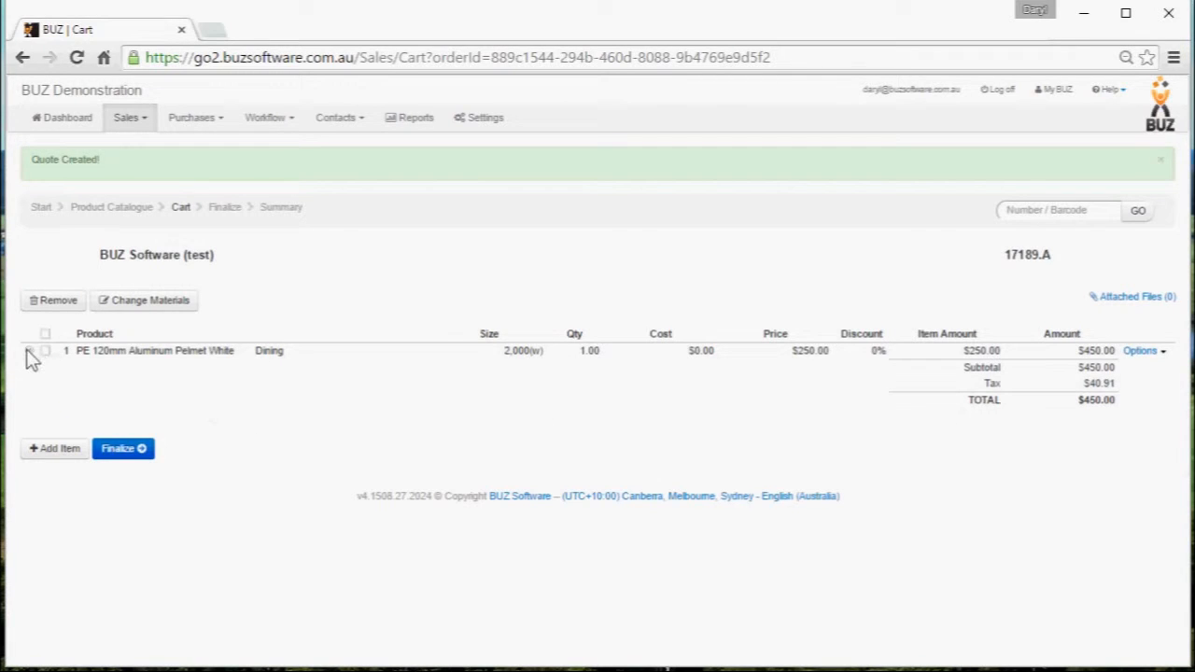
# Expand the 120mm Aluminium Pelmet White cart line and show its Options actions.
pyautogui.click(30, 351)
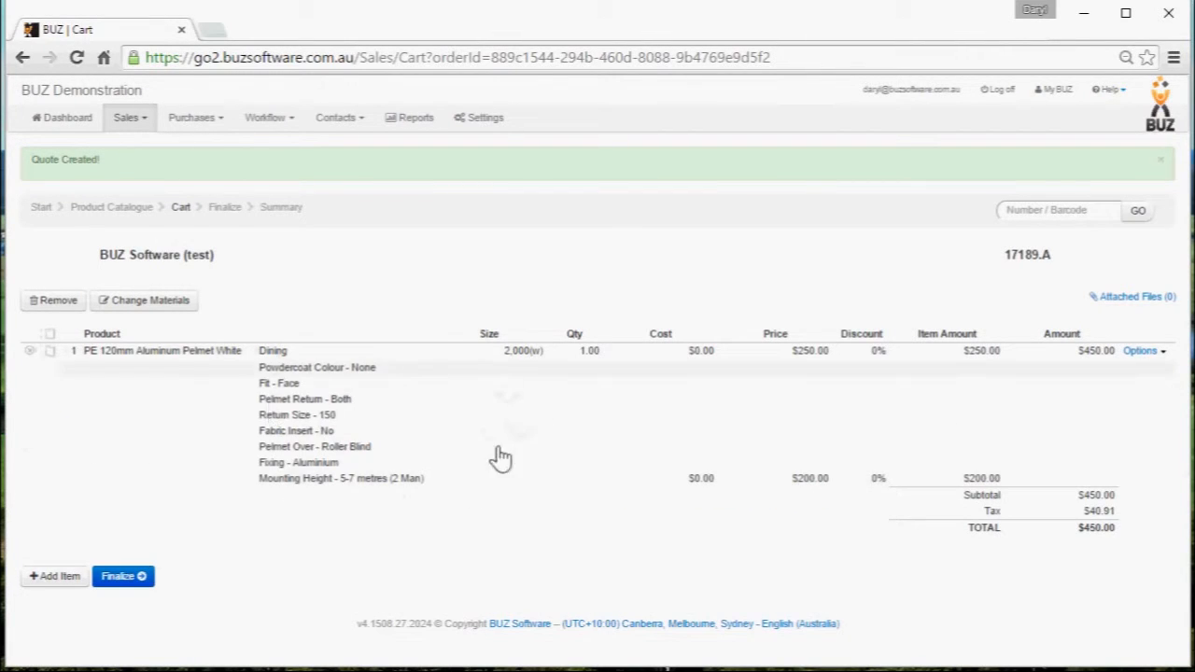
pyautogui.moveTo(452, 504)
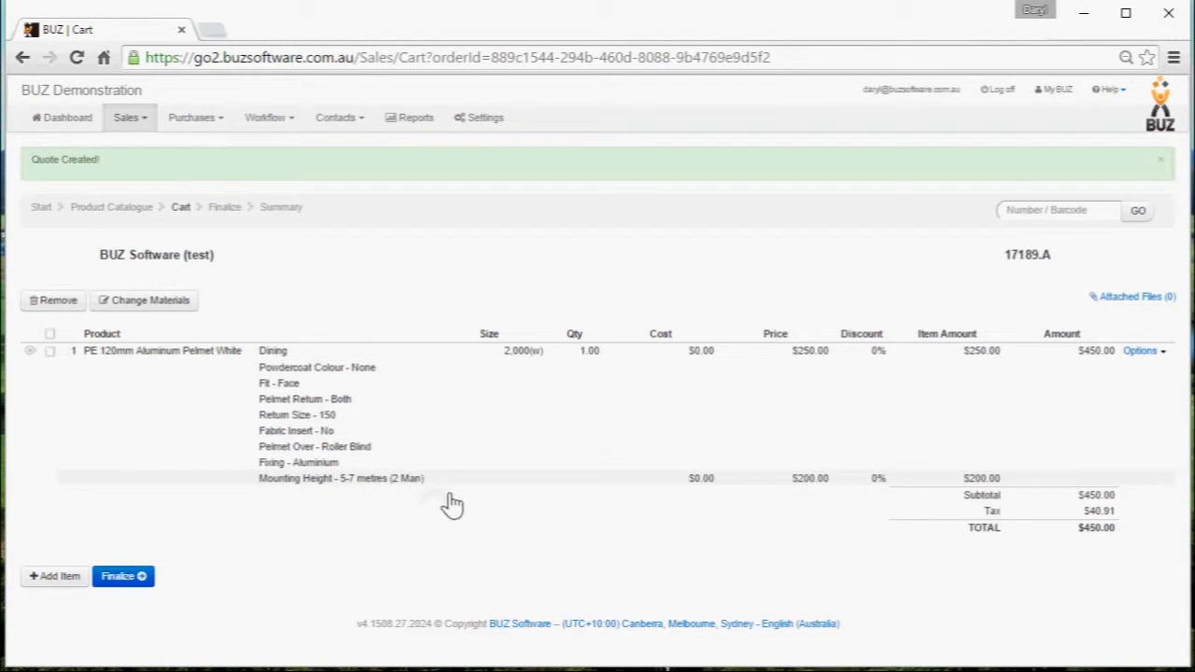
pyautogui.moveTo(743, 344)
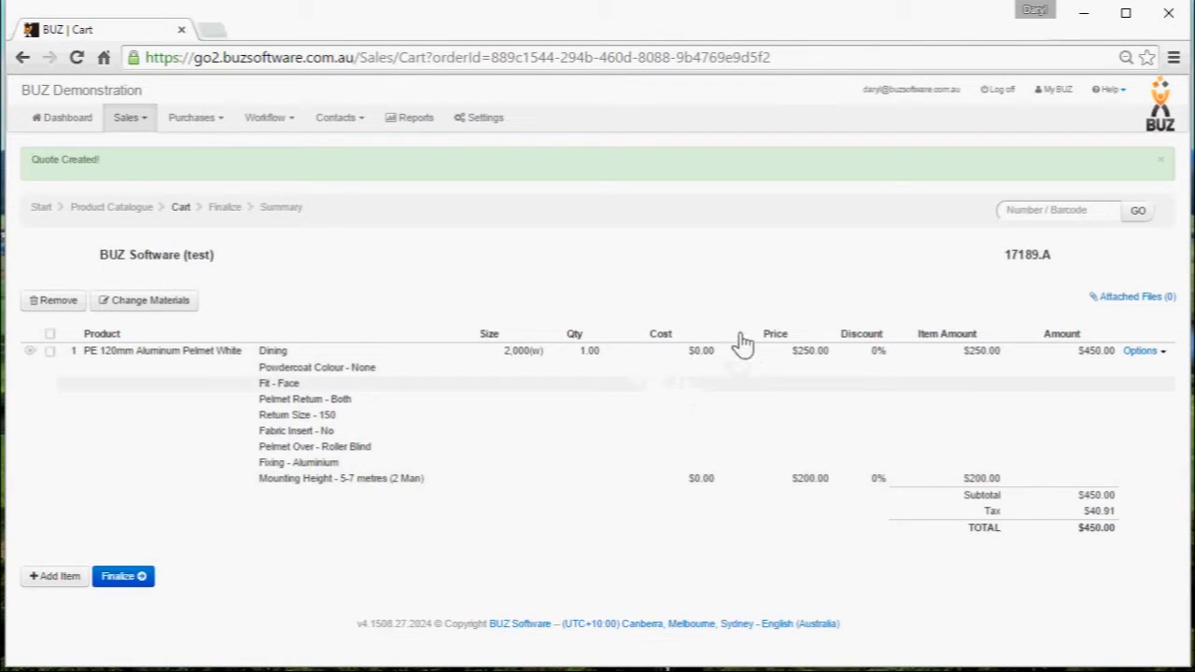
pyautogui.moveTo(980, 390)
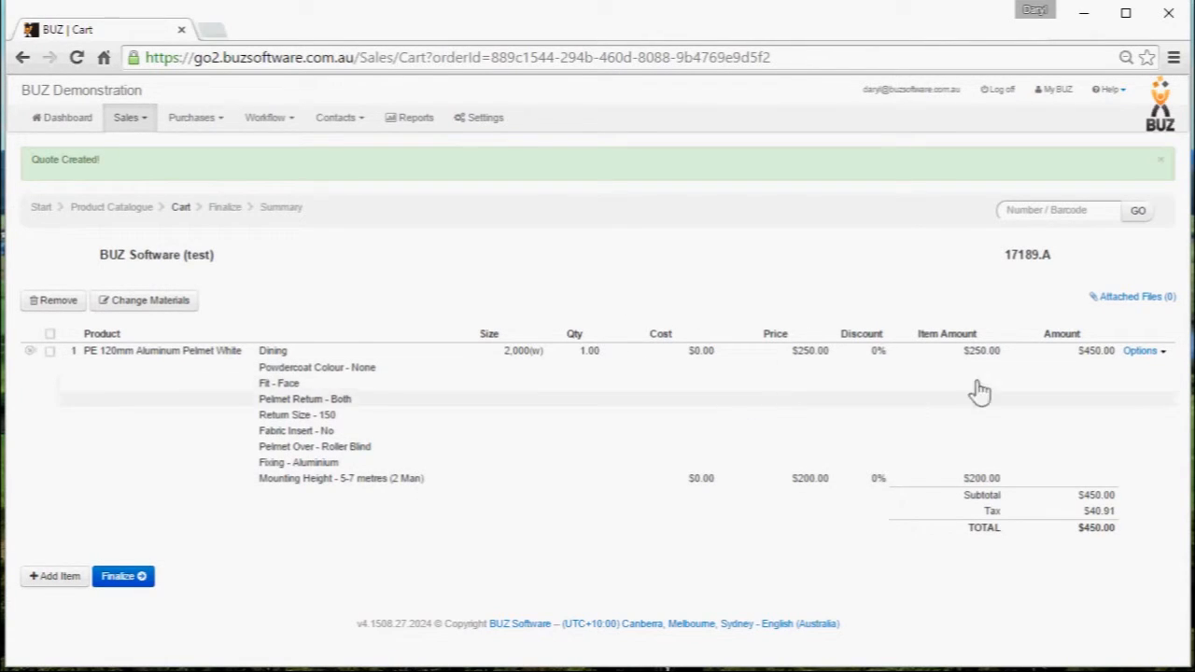
pyautogui.click(1139, 351)
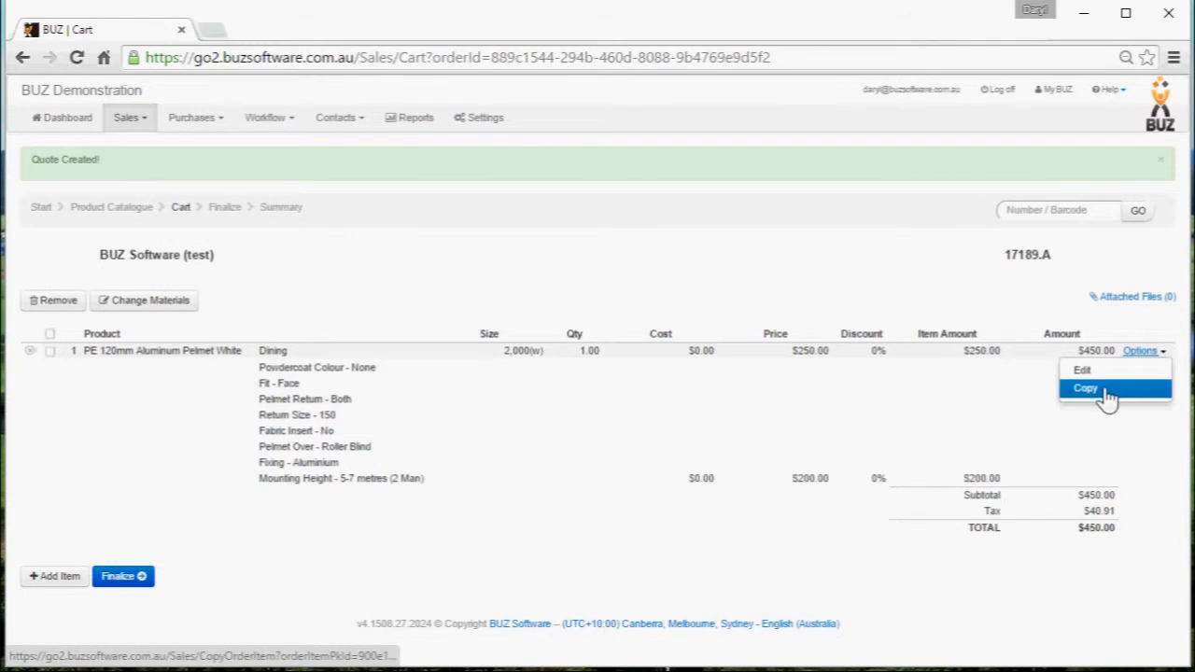
pyautogui.moveTo(1083, 370)
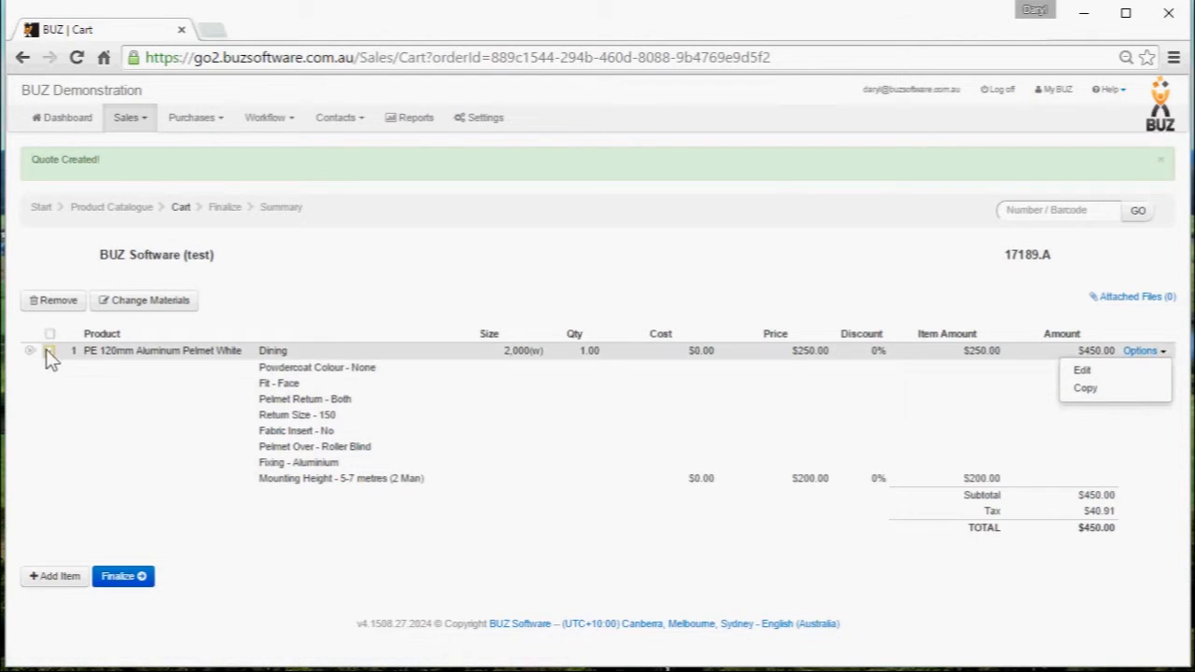
# Tick the pelmet line item's checkbox in the cart.
pyautogui.click(48, 351)
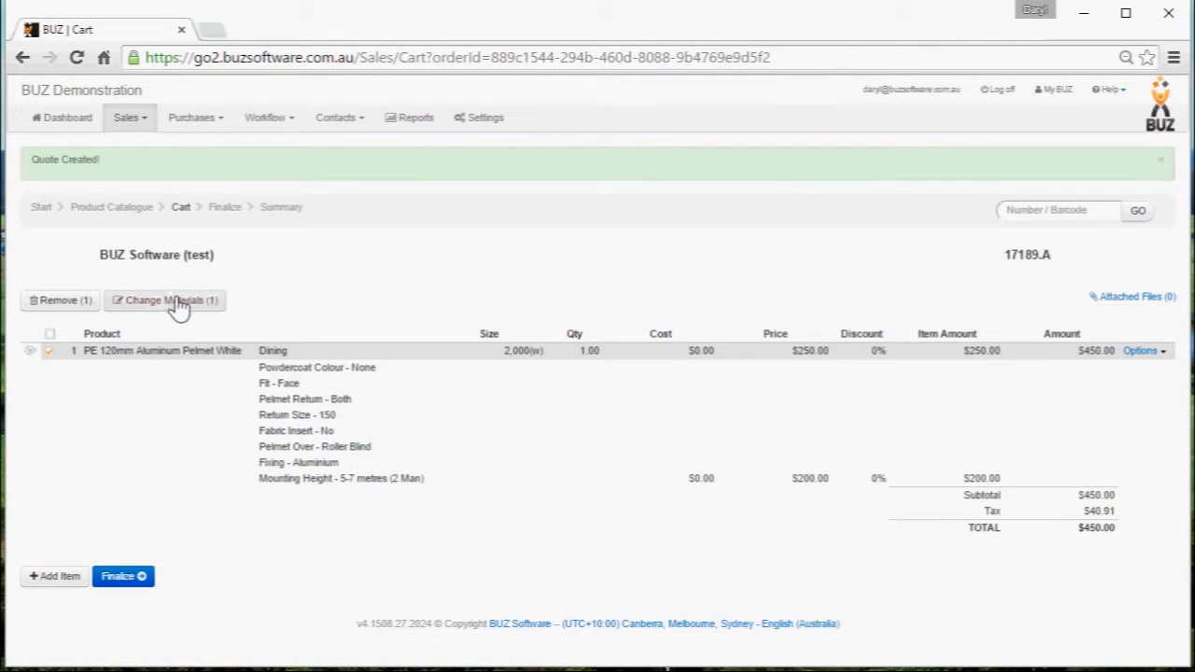
pyautogui.moveTo(112, 448)
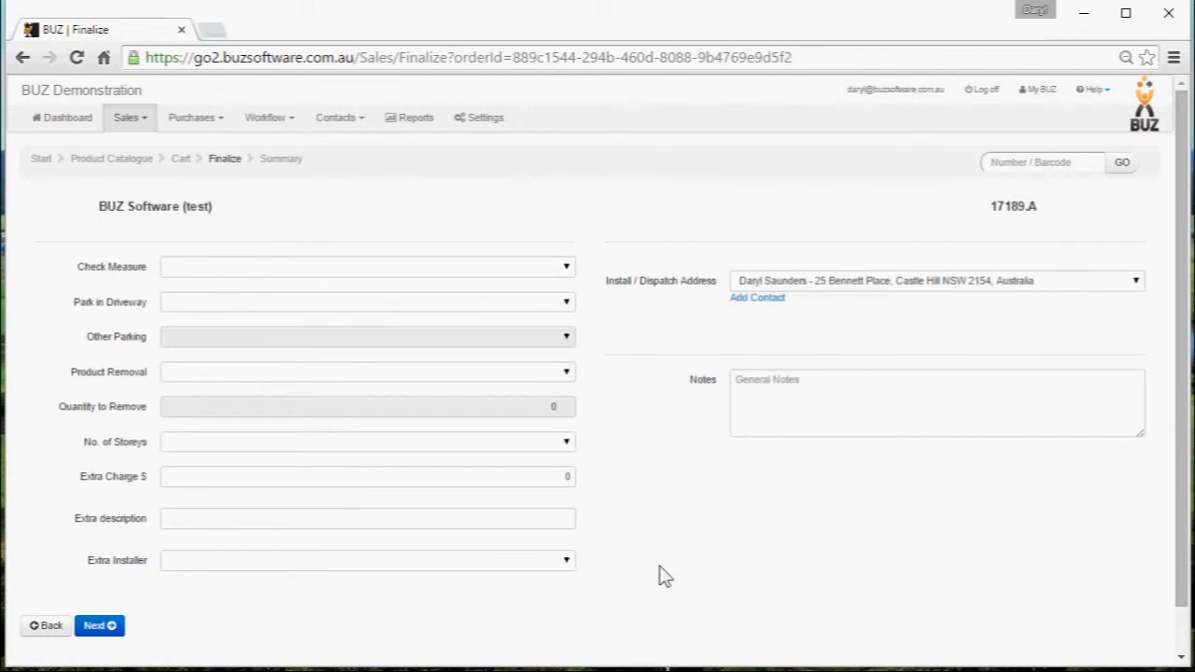
pyautogui.moveTo(445, 288)
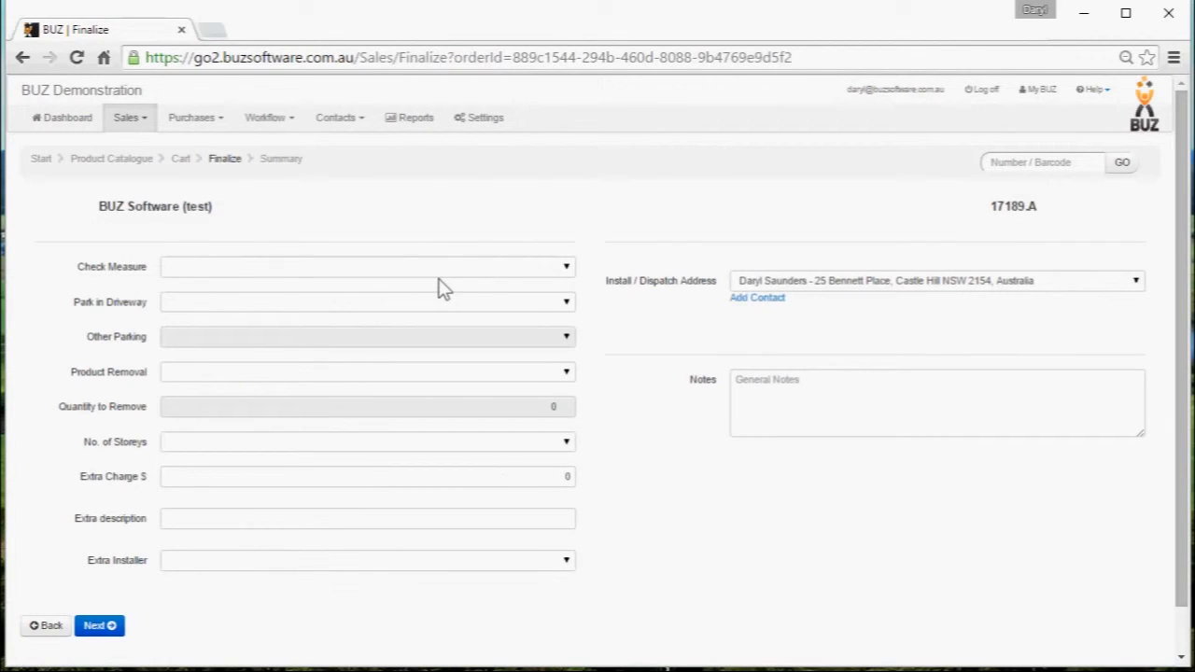
pyautogui.moveTo(142, 333)
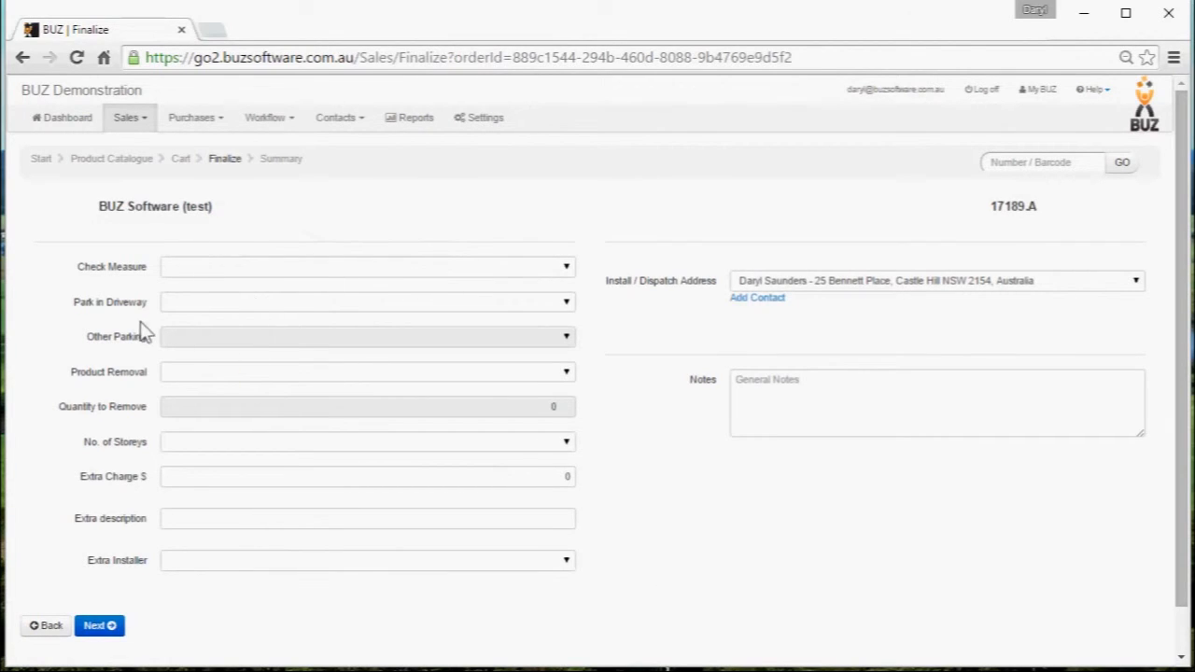
# Set Check Measure No and Park in Driveway Yes, then submit the finalise details.
pyautogui.click(564, 265)
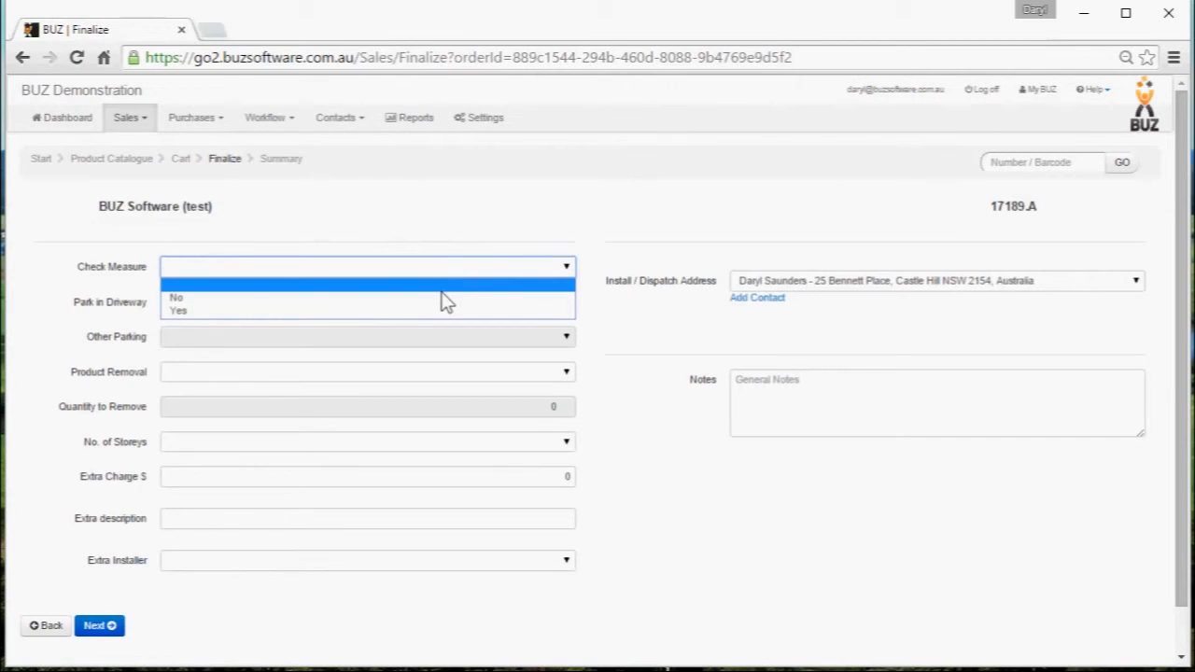
pyautogui.click(176, 296)
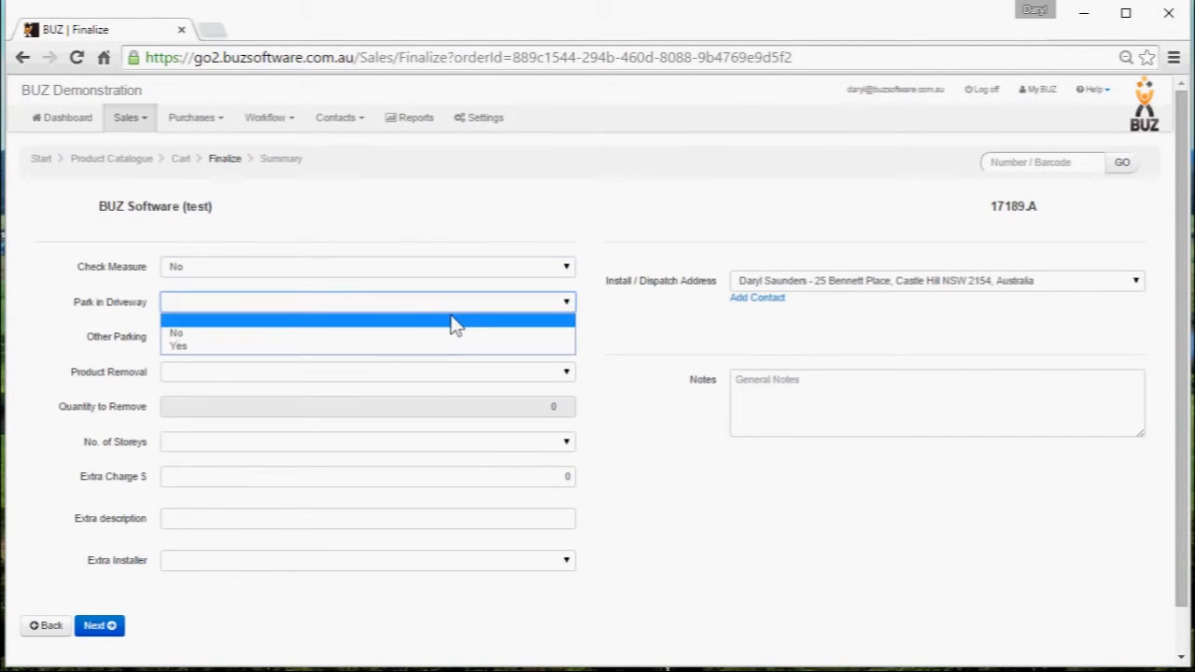
pyautogui.click(177, 345)
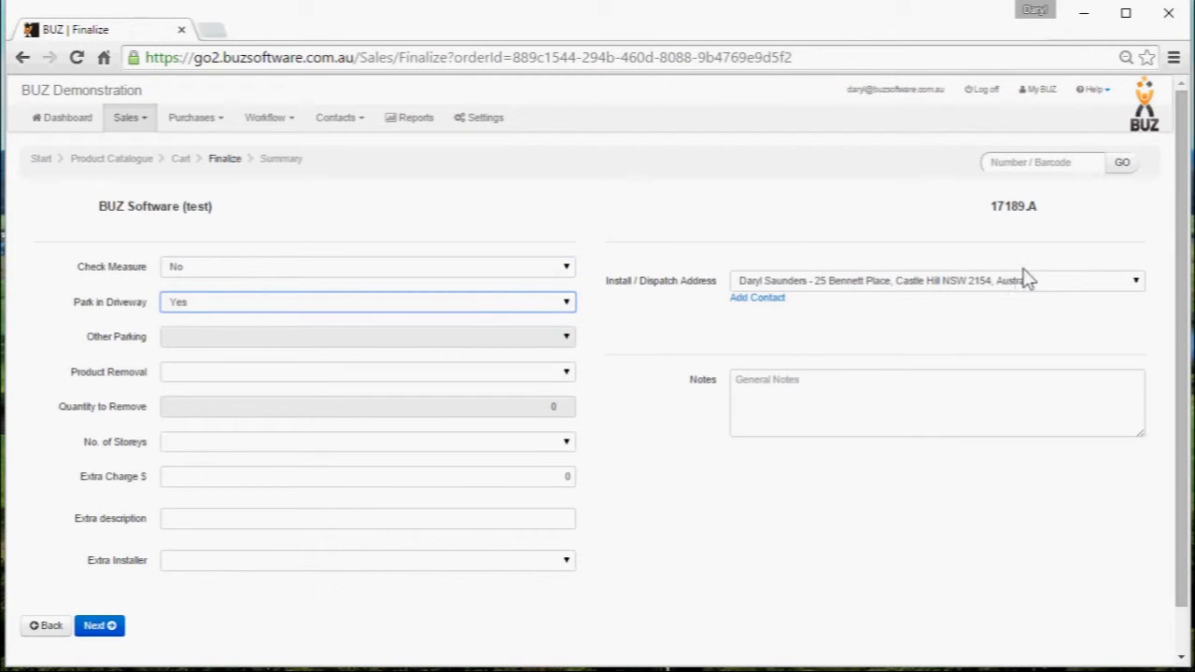
pyautogui.moveTo(756, 299)
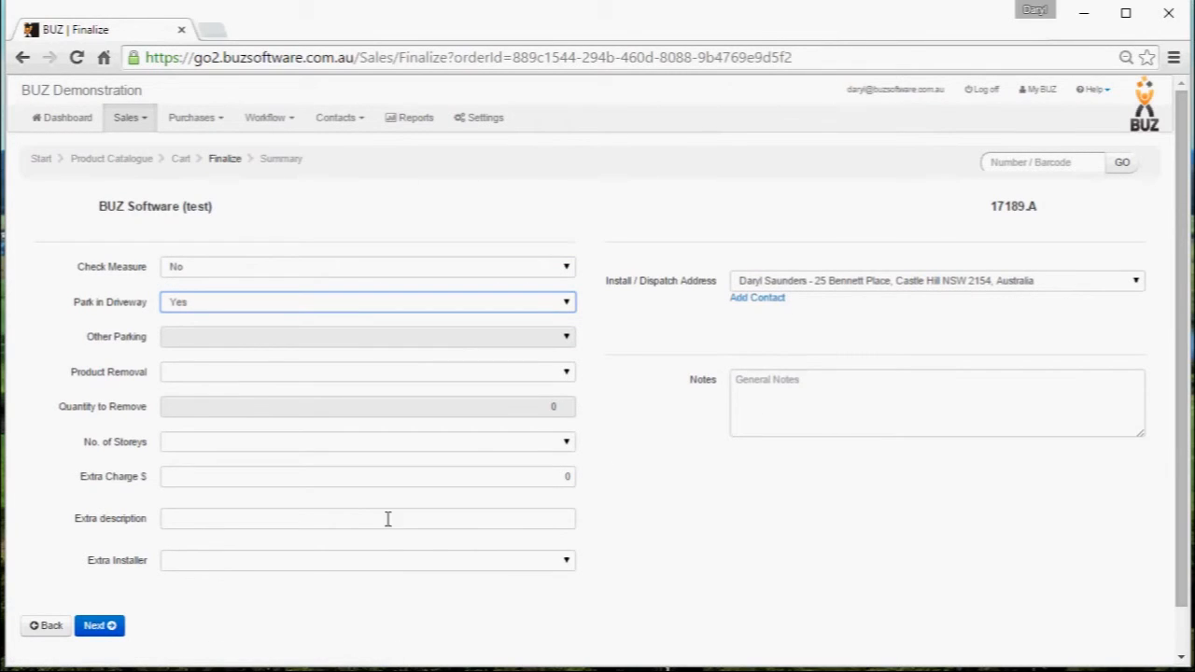
pyautogui.moveTo(1137, 284)
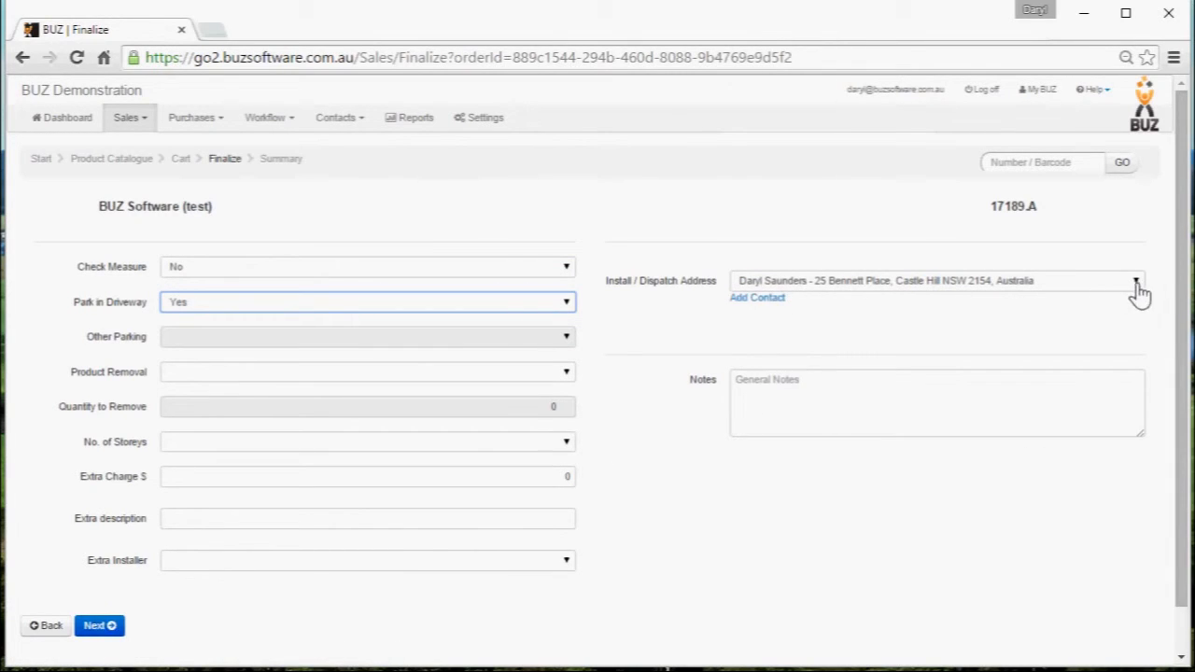
pyautogui.click(99, 626)
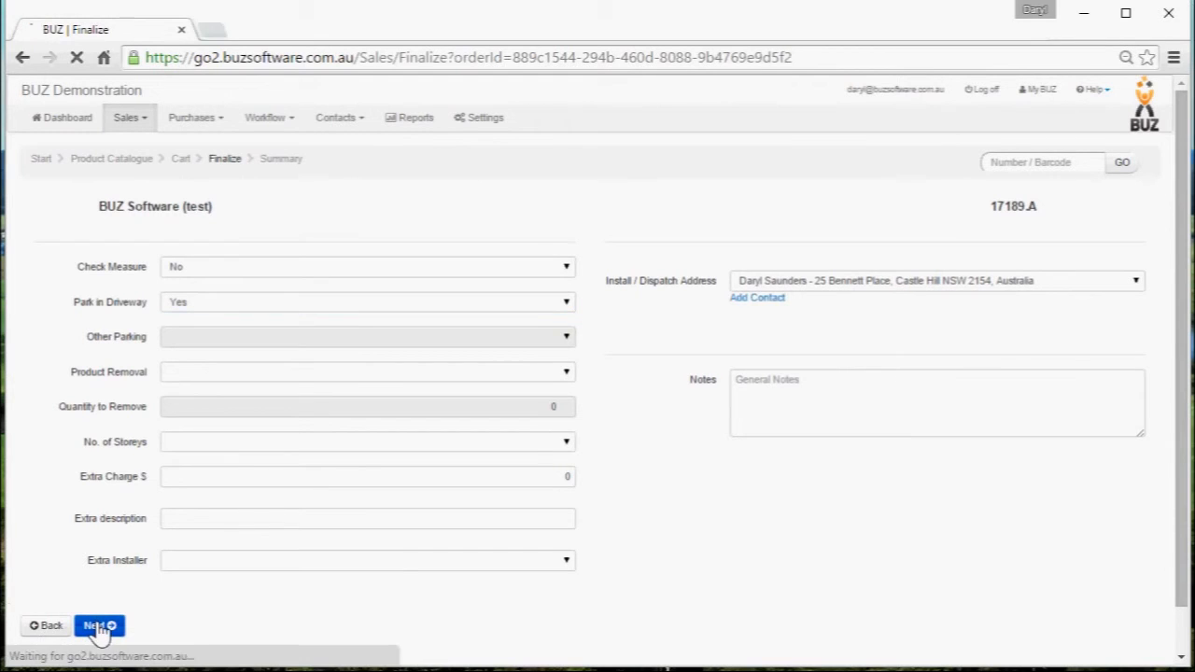
pyautogui.click(93, 626)
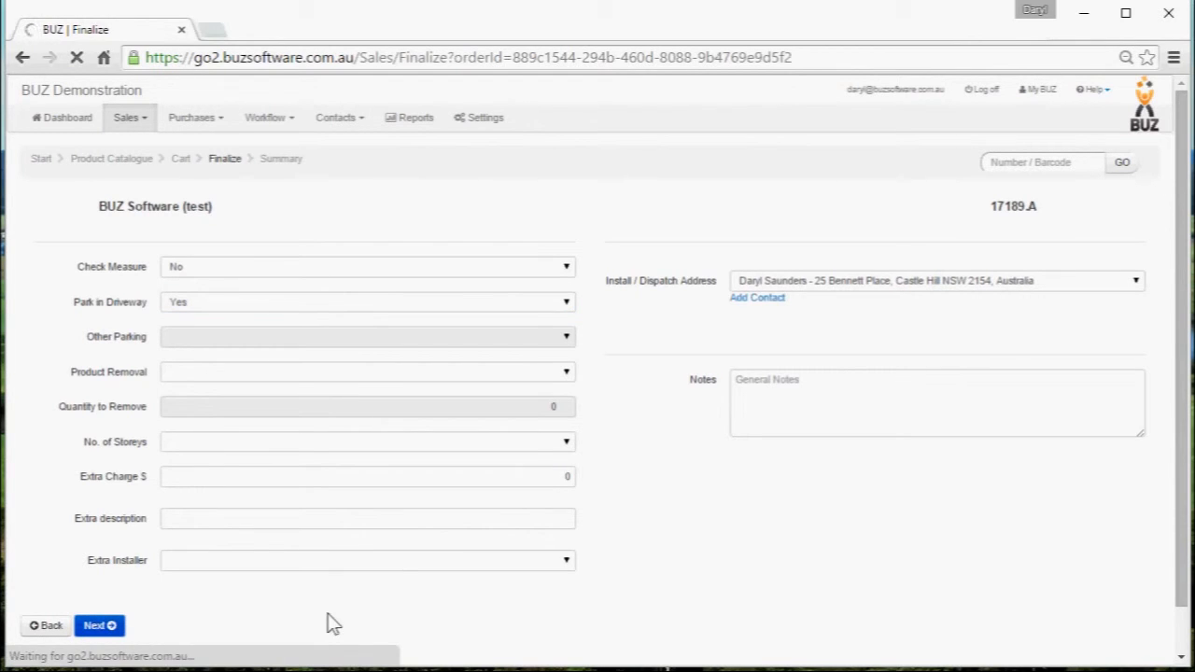
# Land on quote 17189.A's summary and show its Options list with Edit and Copy.
pyautogui.click(97, 623)
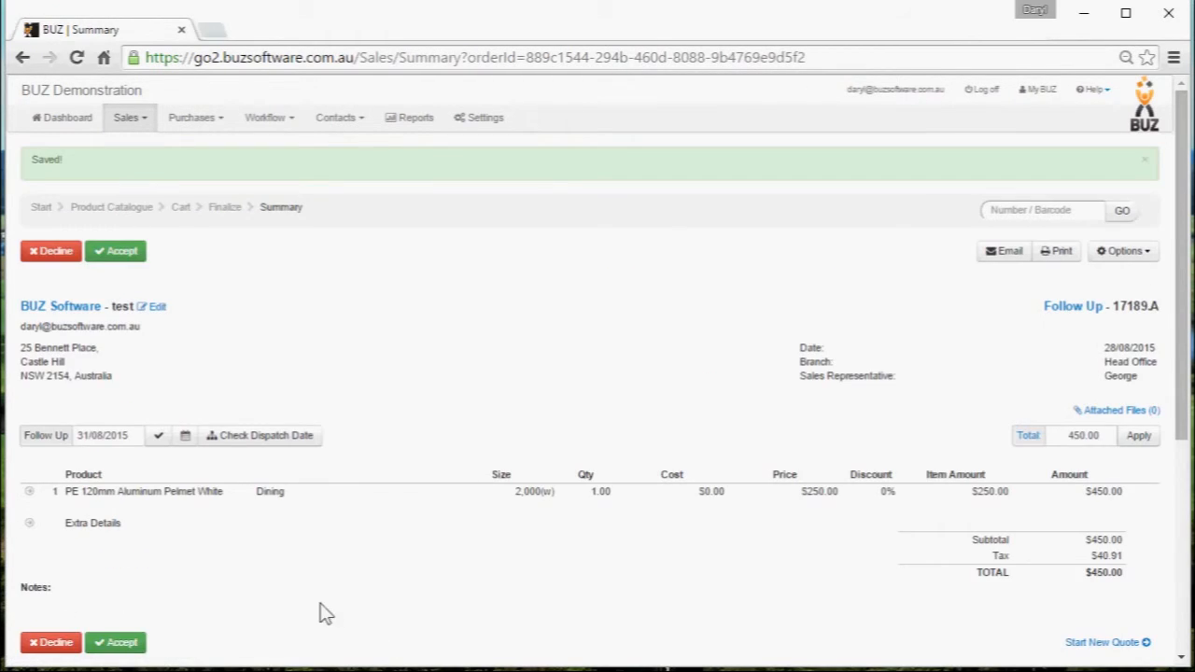
pyautogui.moveTo(810, 474)
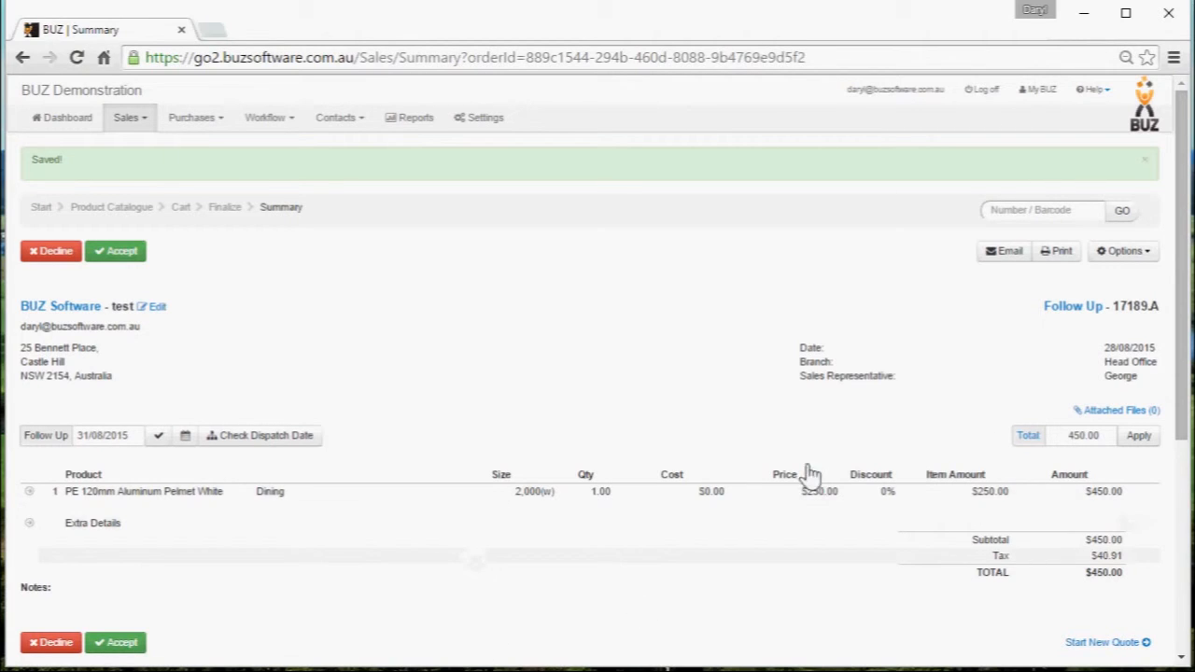
pyautogui.moveTo(90, 270)
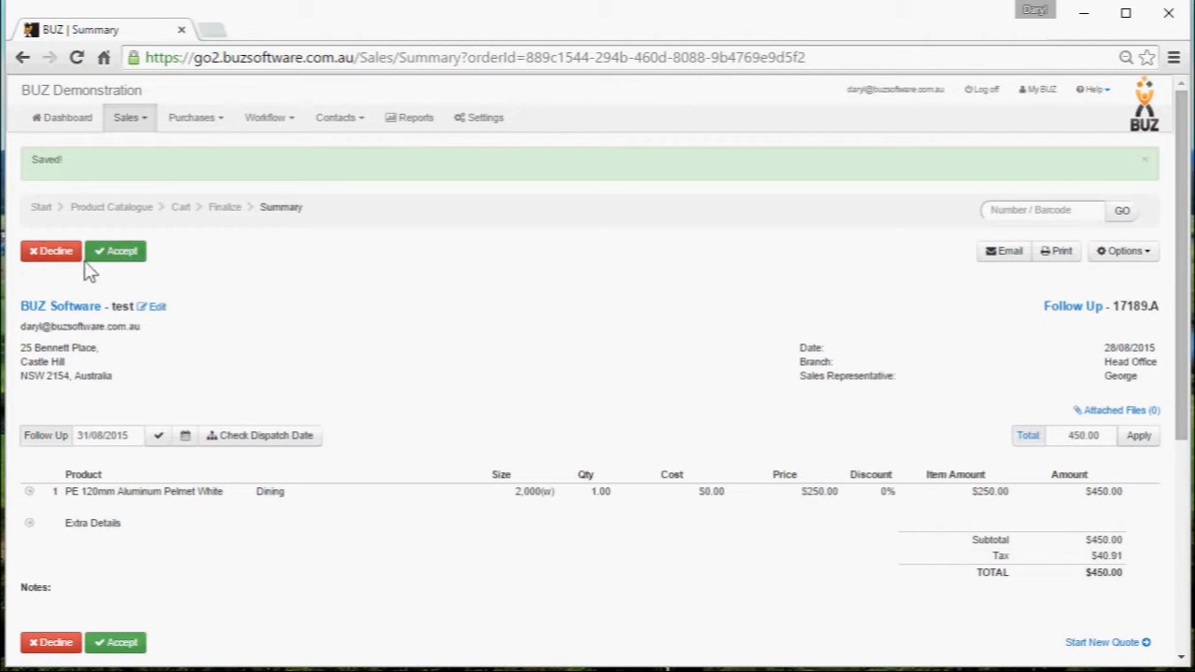
pyautogui.moveTo(75, 447)
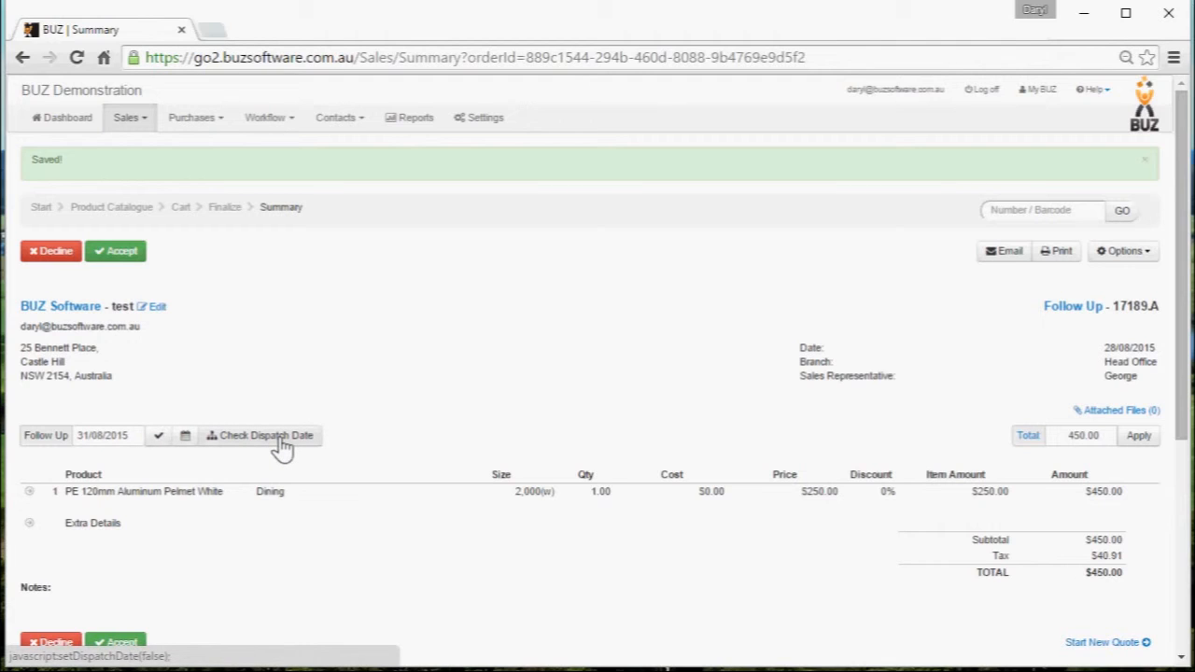
pyautogui.moveTo(336, 439)
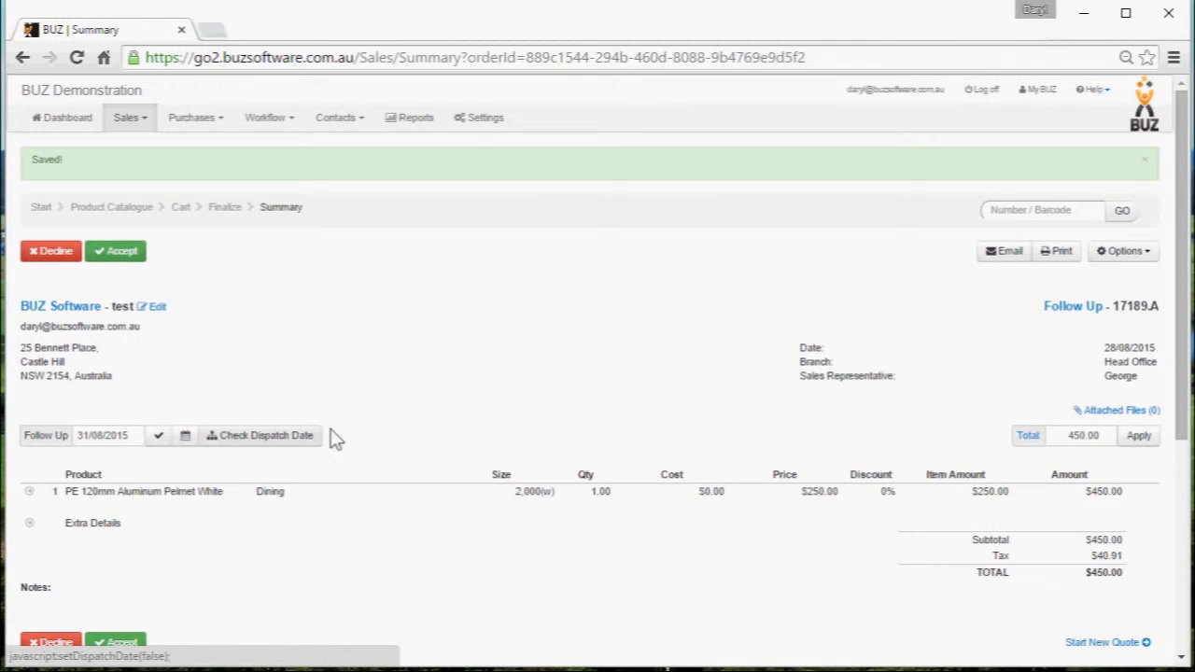
pyautogui.moveTo(1124, 250)
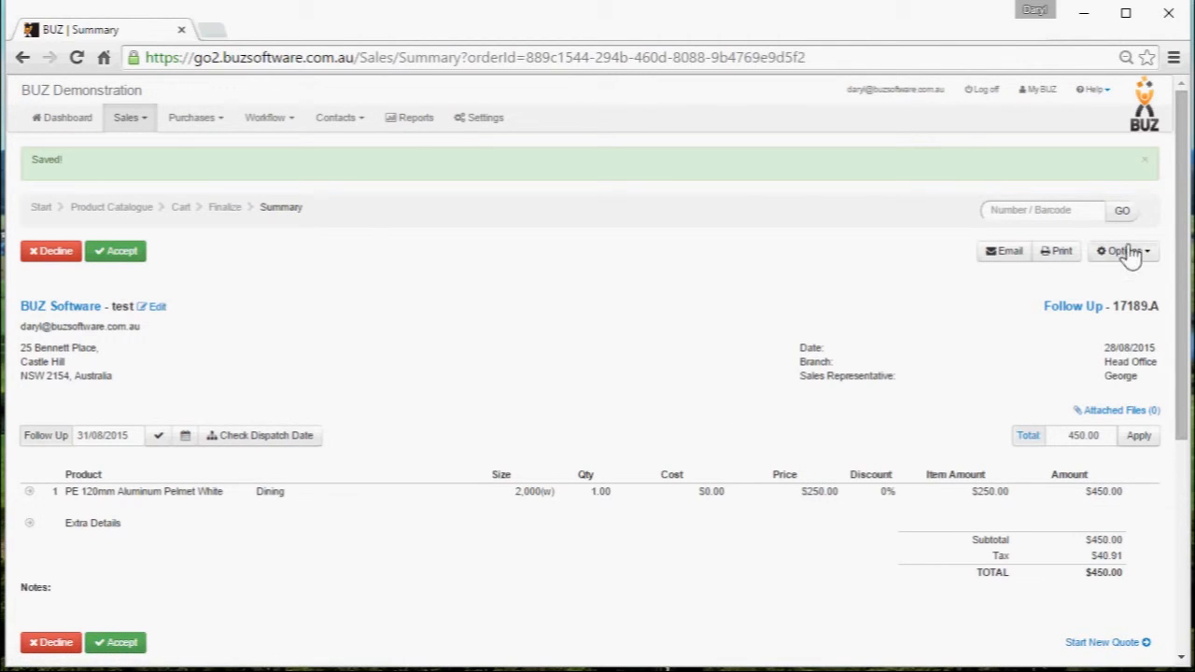
pyautogui.click(1124, 251)
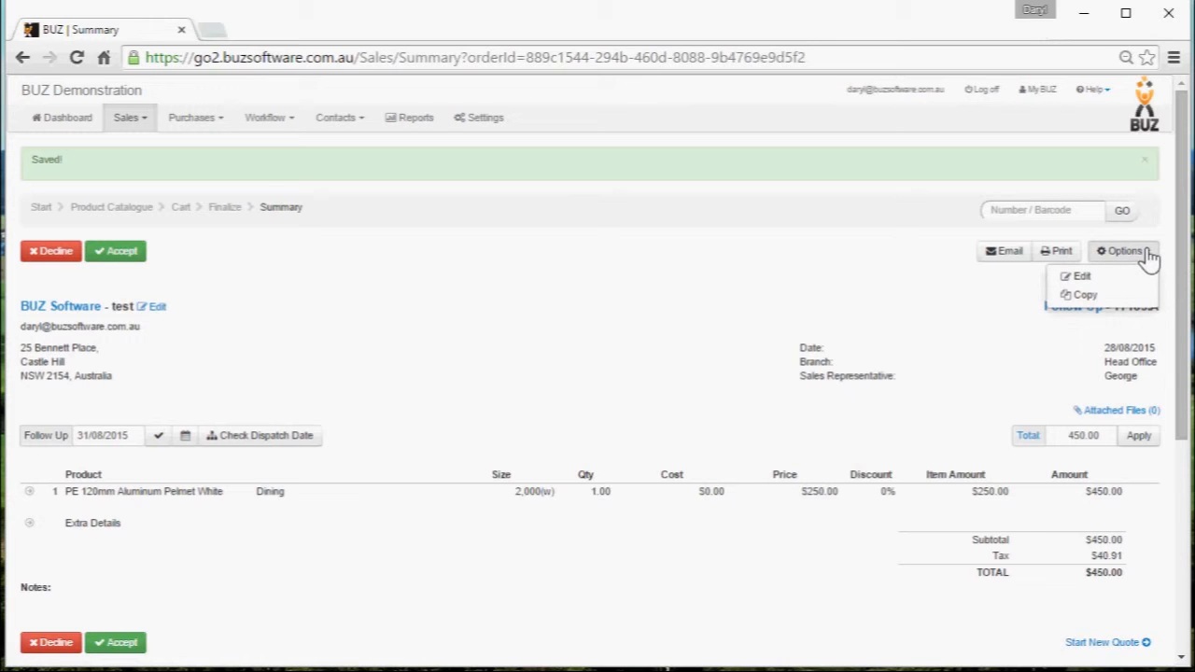
pyautogui.moveTo(1055, 250)
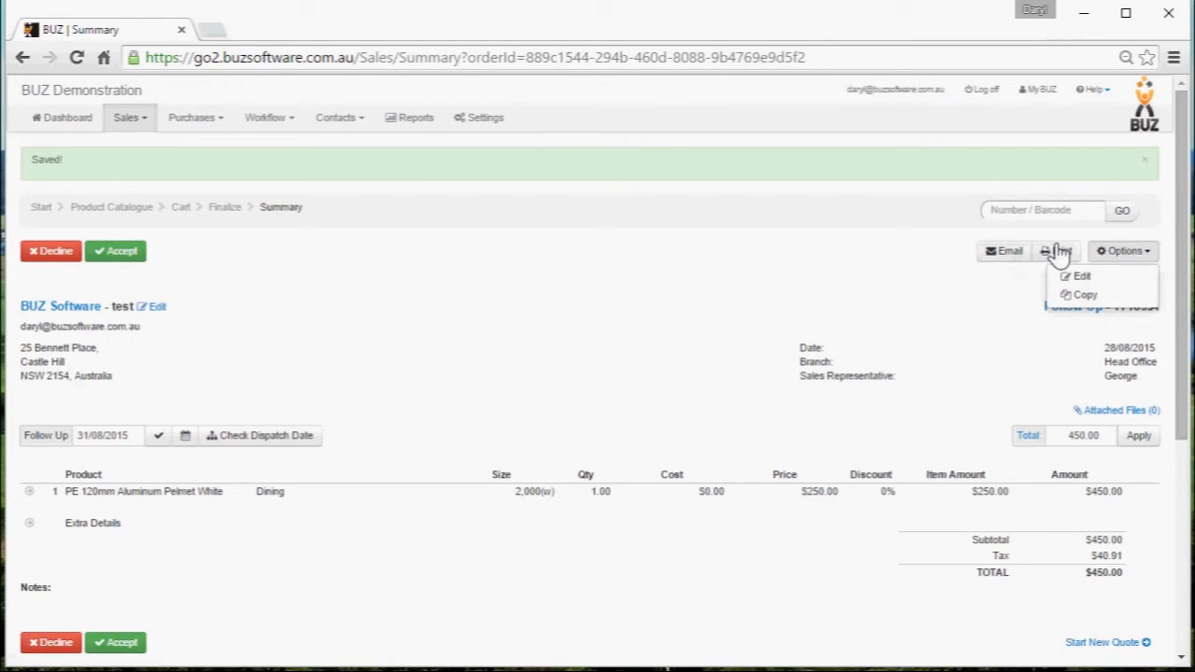
pyautogui.click(1057, 250)
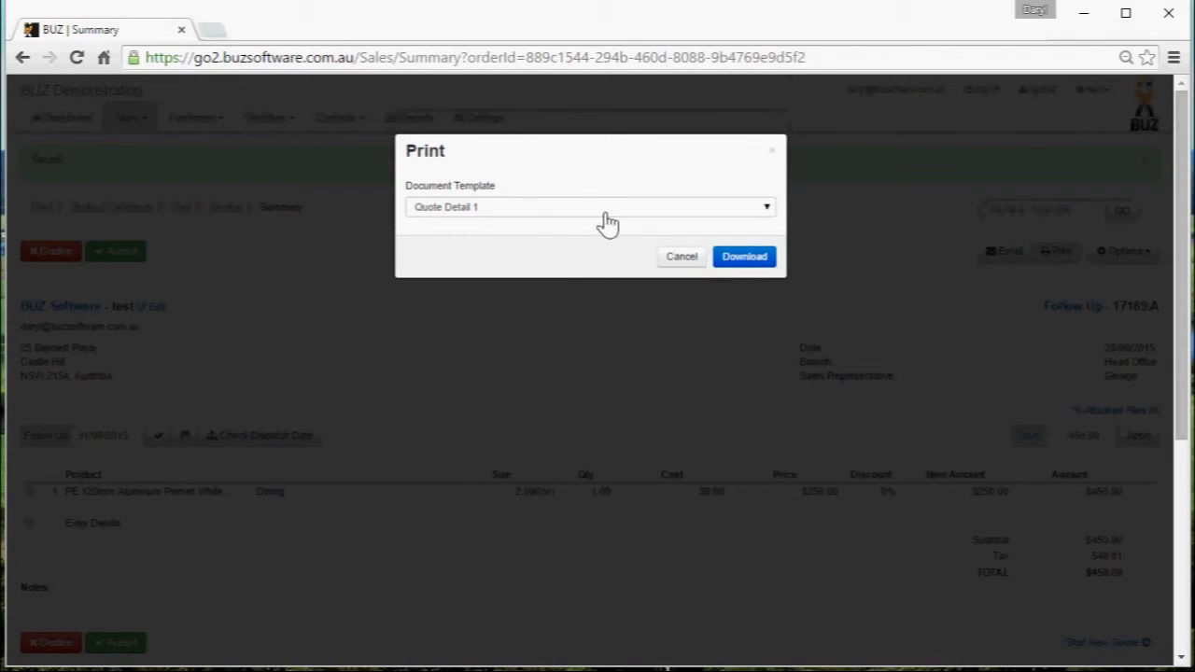
pyautogui.click(765, 206)
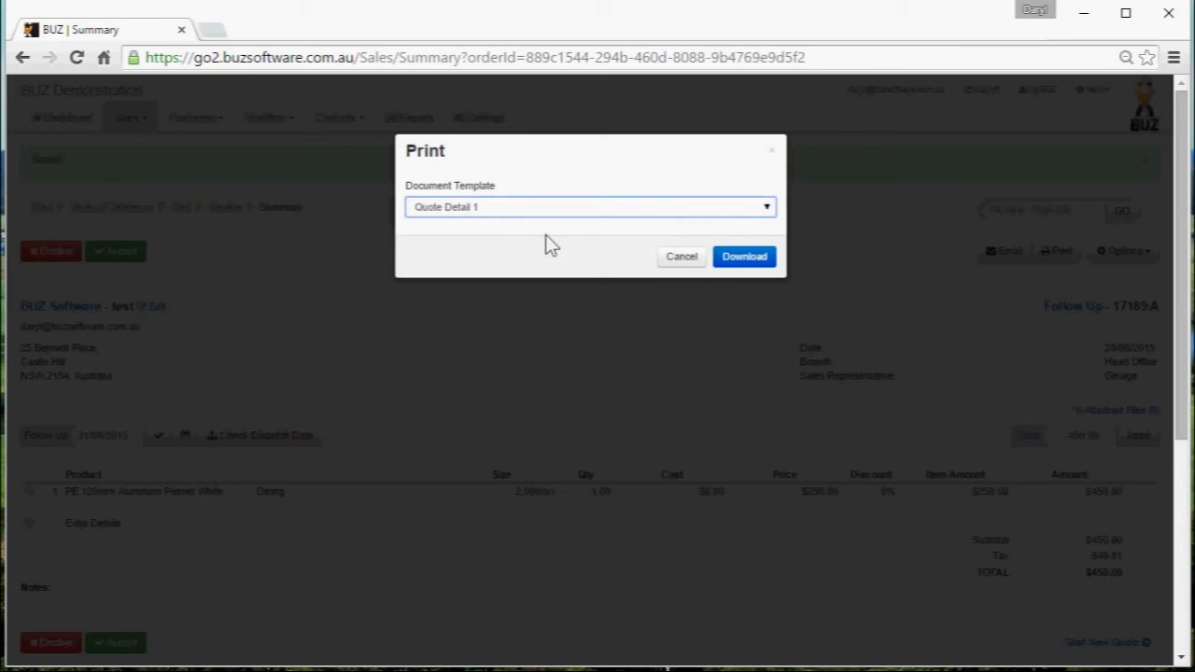
pyautogui.click(681, 255)
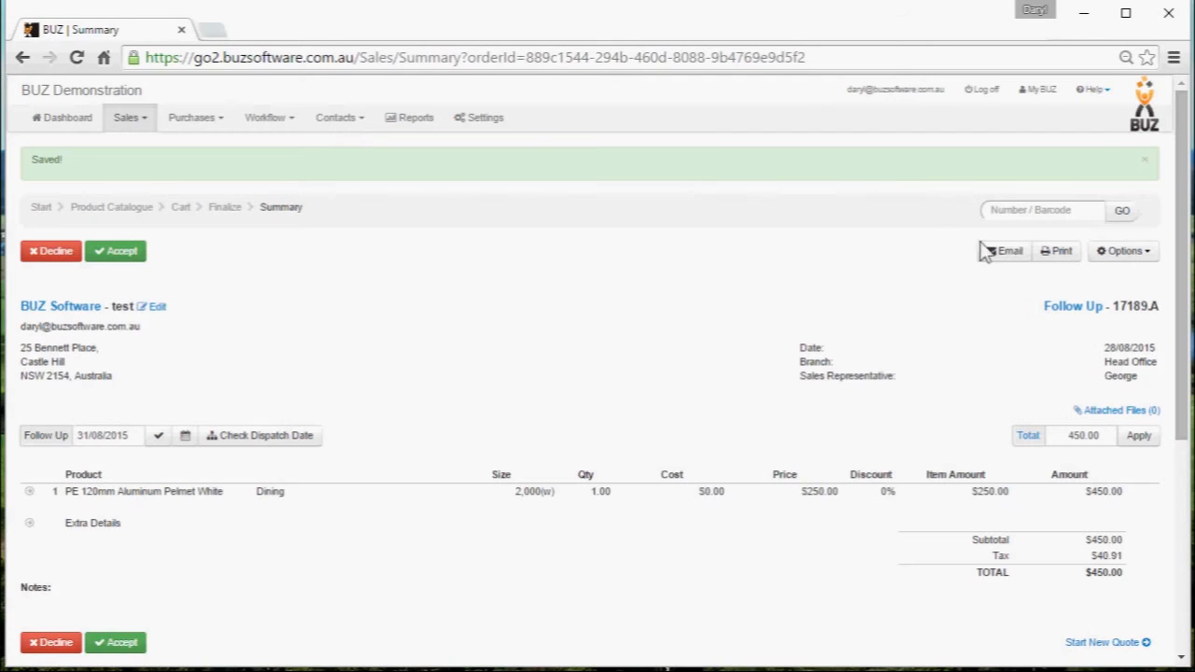
pyautogui.moveTo(960, 317)
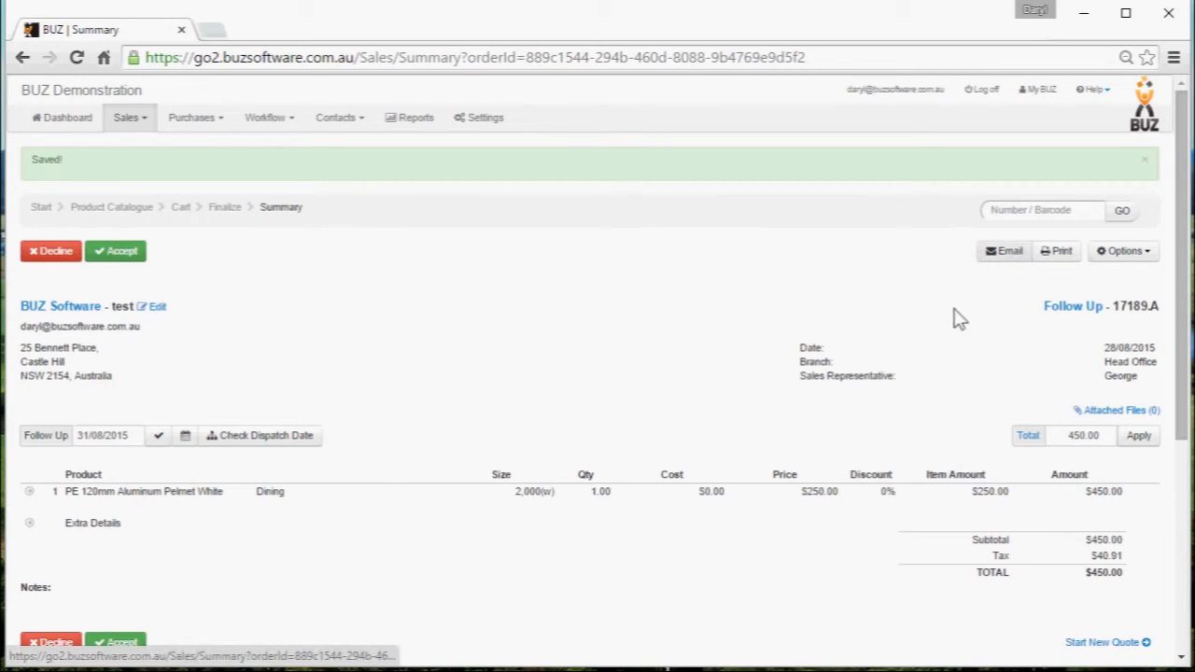
pyautogui.moveTo(1074, 313)
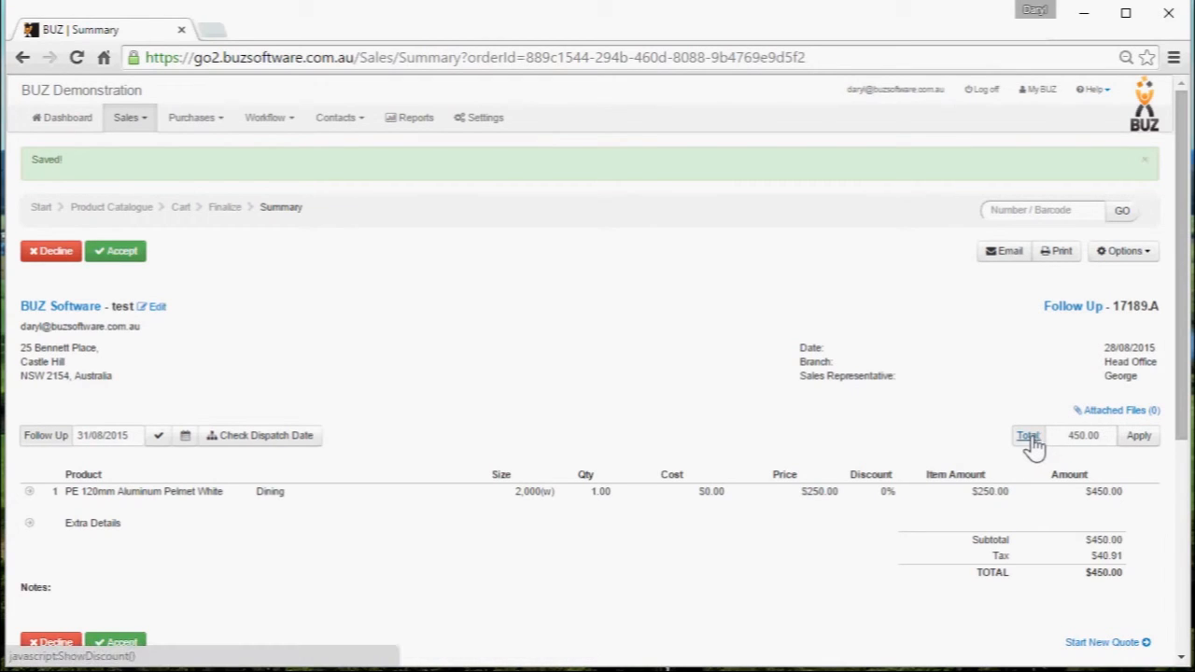
# Switch the price adjustment from Total to Discount at 0.00.
pyautogui.click(1027, 435)
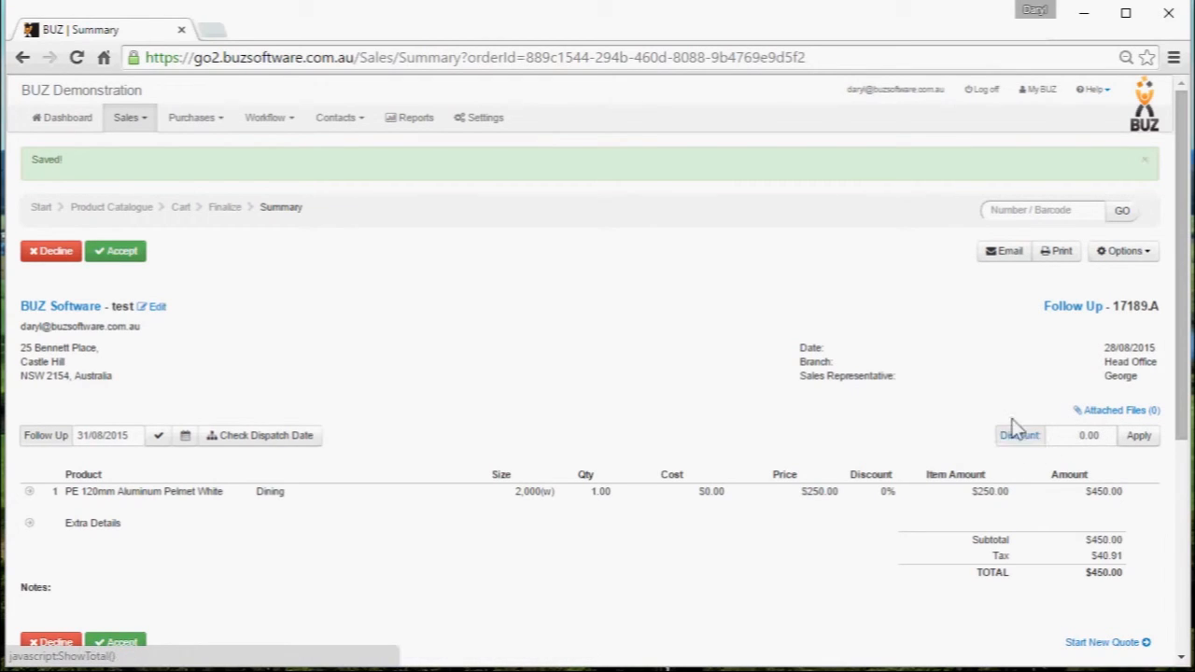
pyautogui.moveTo(1137, 482)
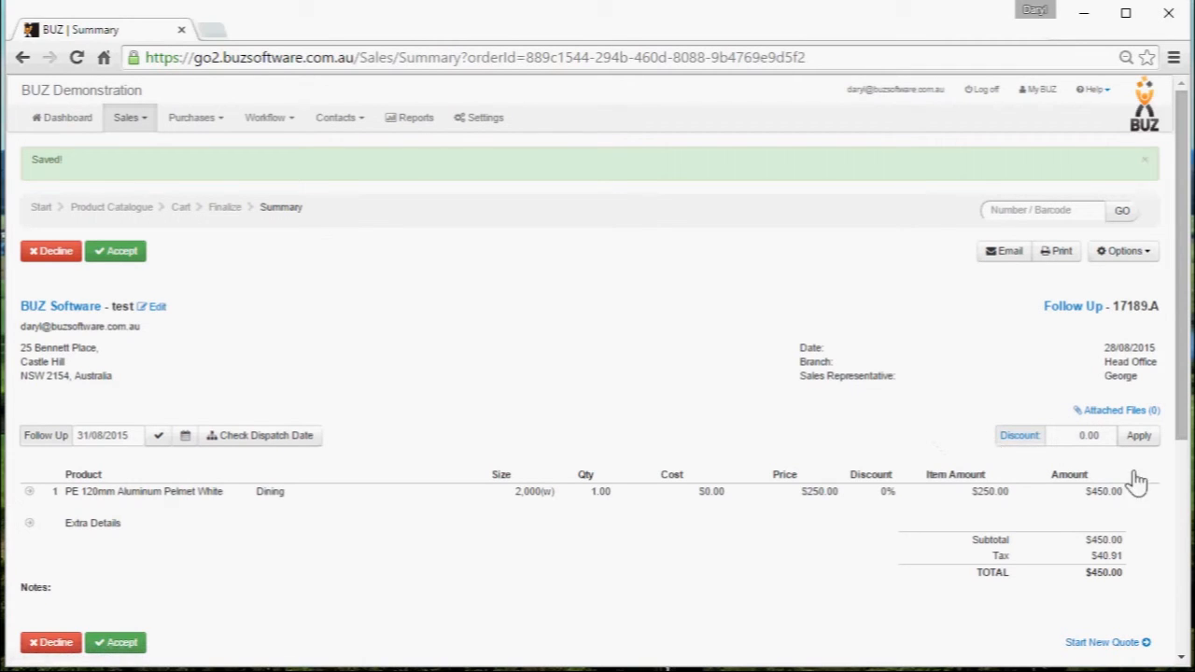
pyautogui.moveTo(725, 601)
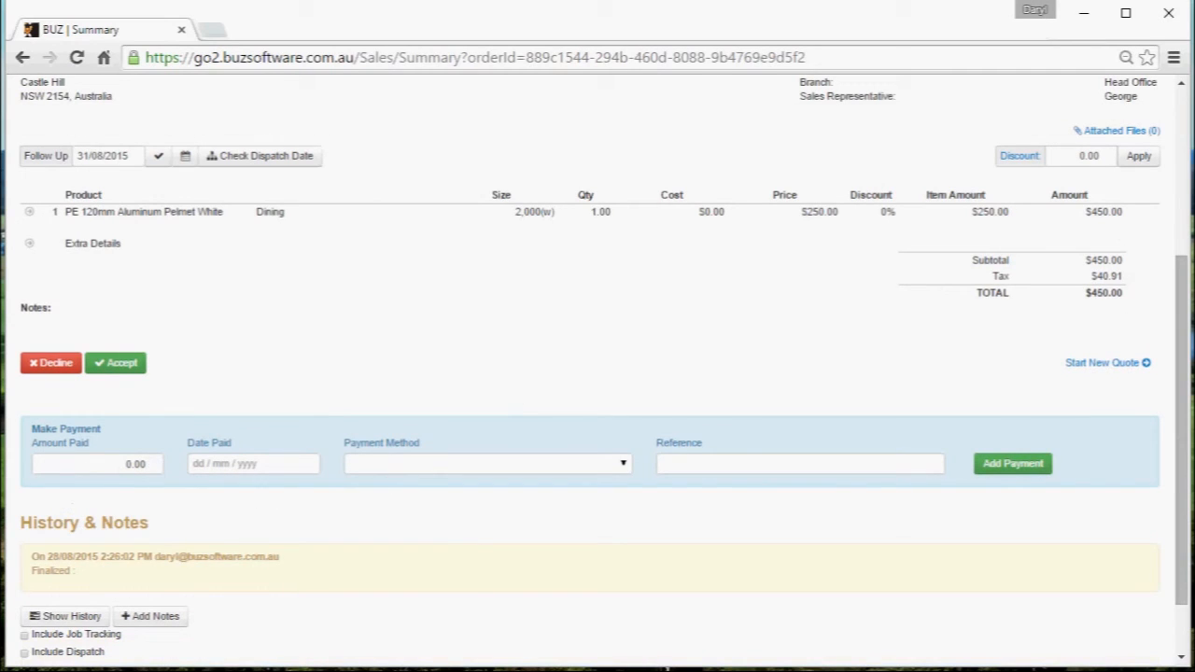
# Scroll quote 17189.A's Summary down to the Make Payment and History & Notes sections.
pyautogui.click(93, 463)
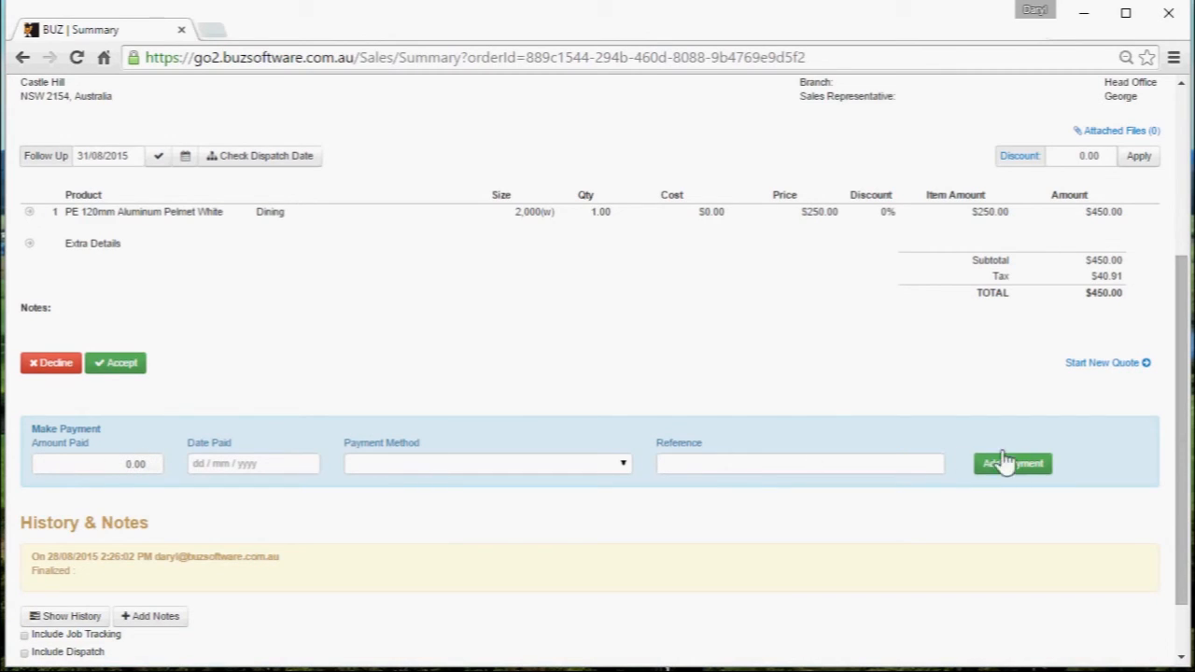
pyautogui.moveTo(457, 519)
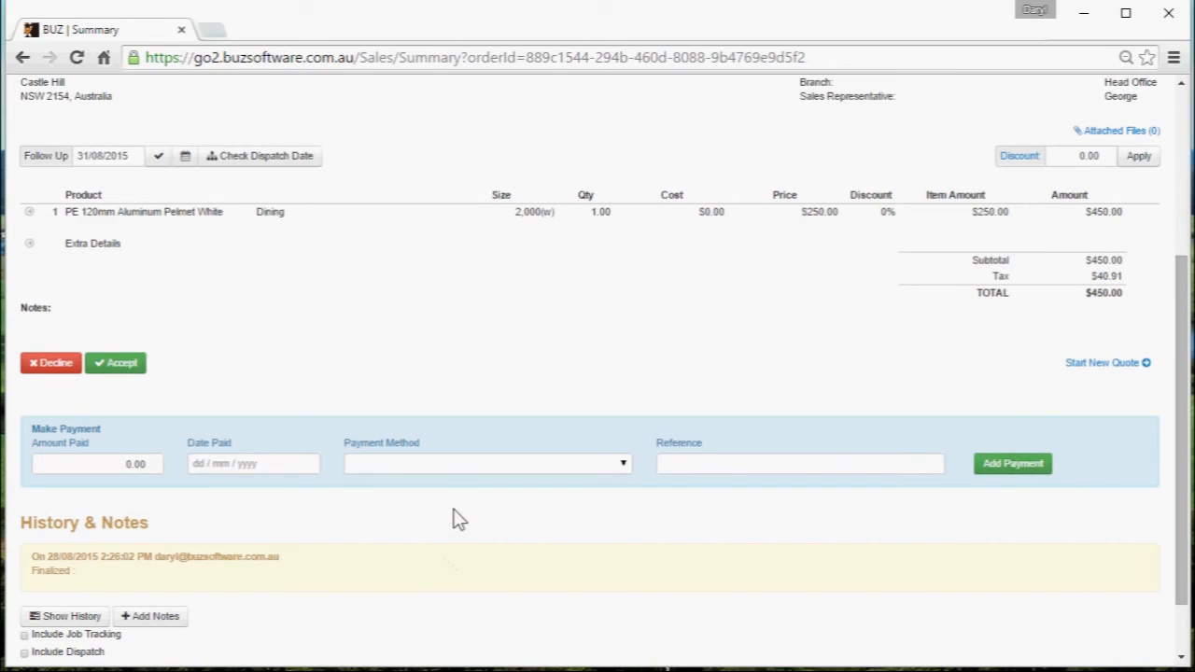
pyautogui.moveTo(448, 530)
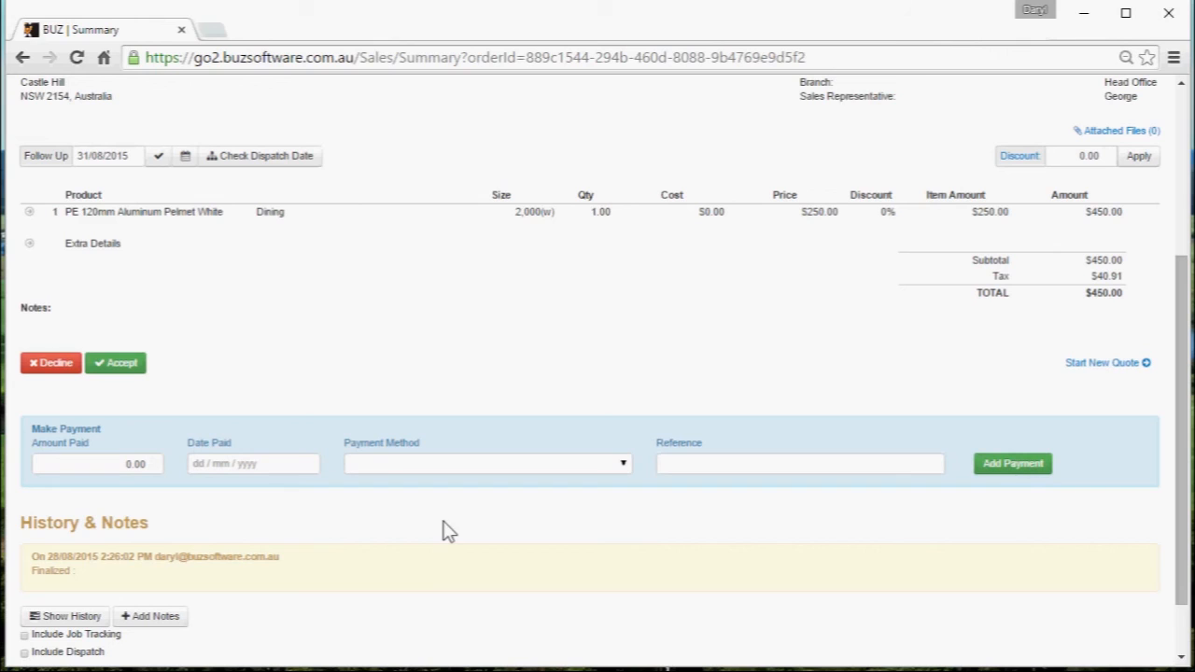
pyautogui.moveTo(633, 490)
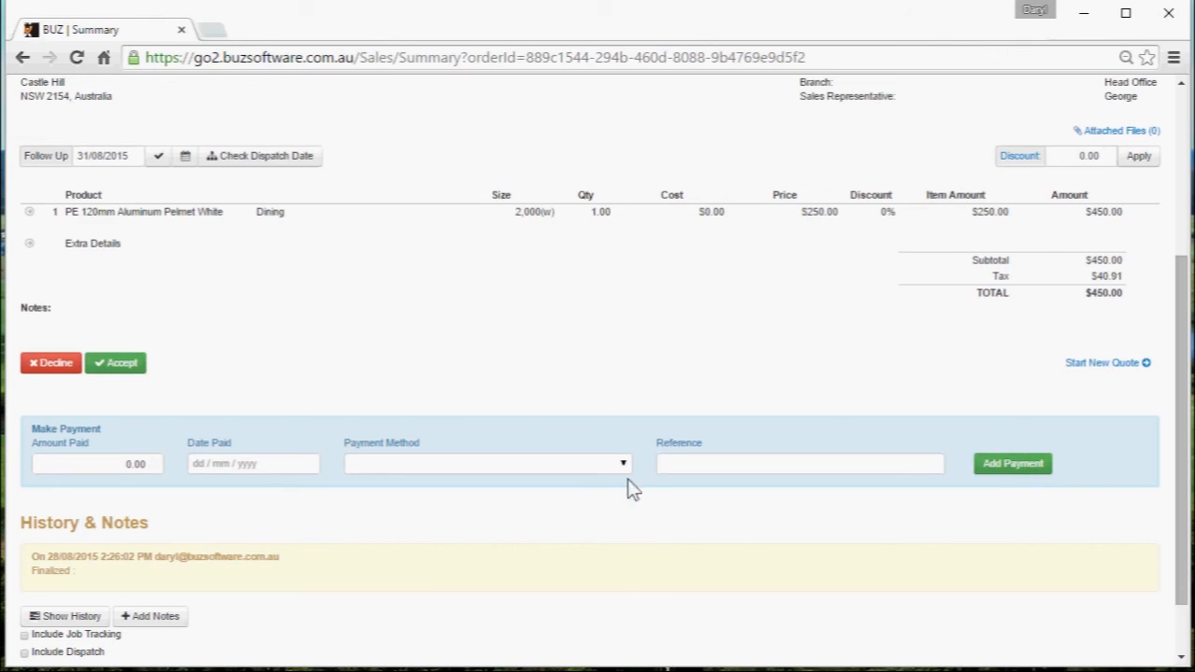
pyautogui.moveTo(53, 390)
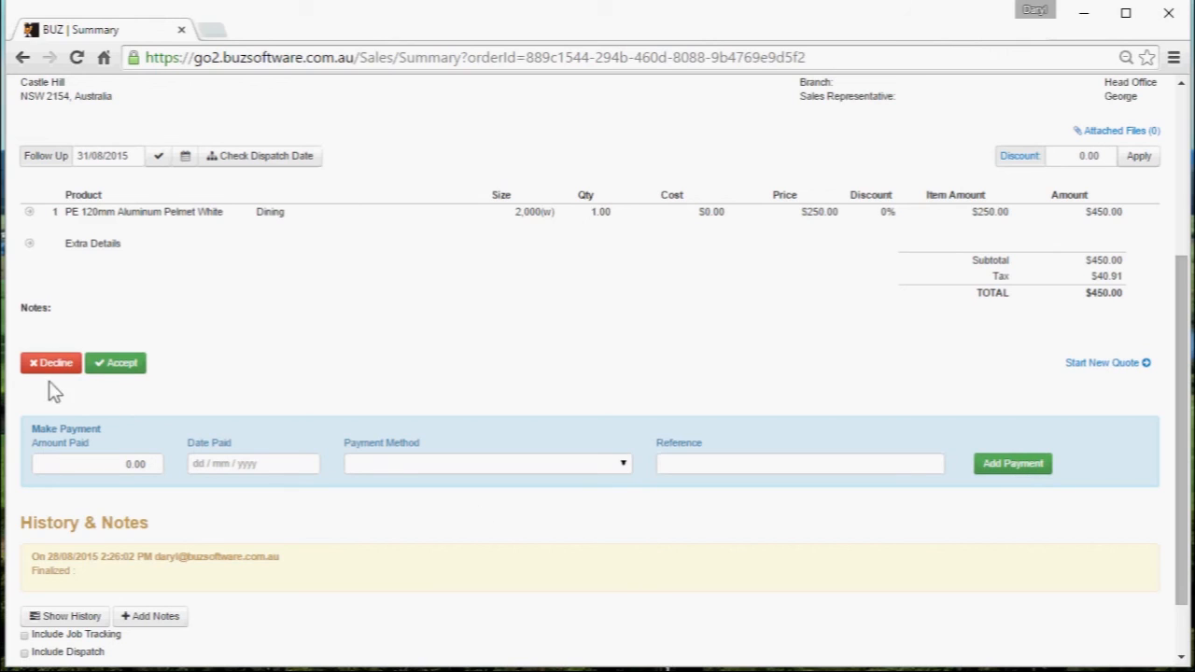
pyautogui.moveTo(377, 363)
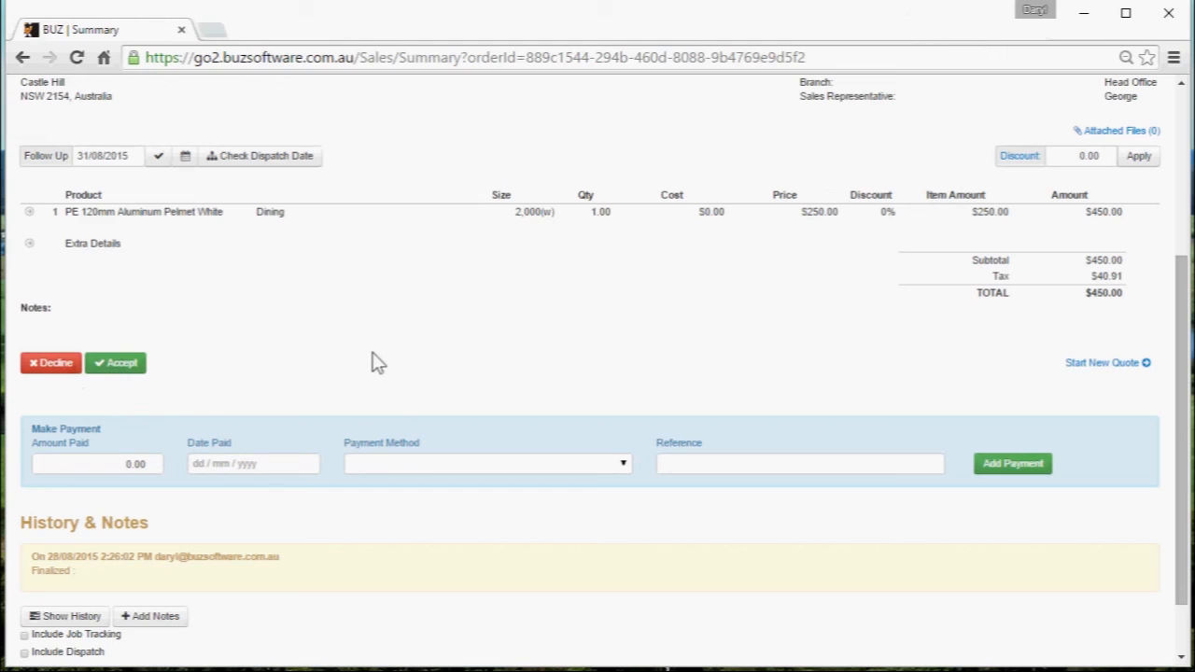